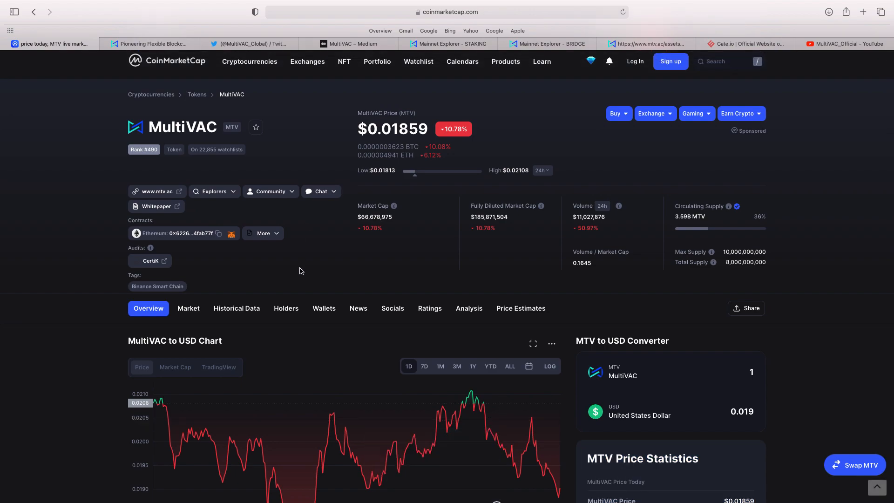
mouse_move(304, 299)
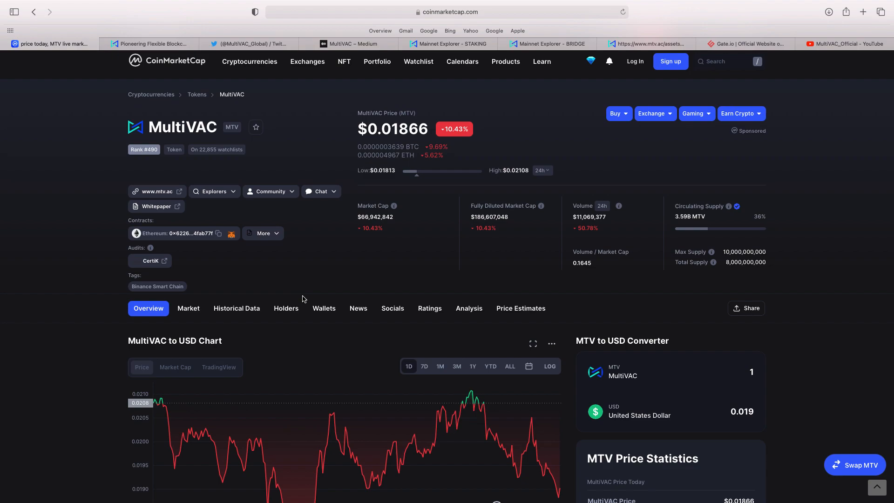
mouse_move(774, 408)
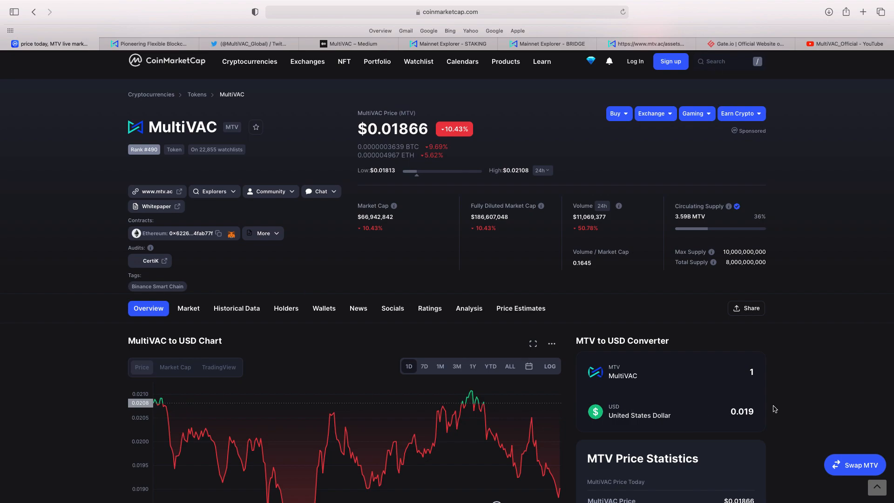
Switch to the mtv.ac tab showing the 'Pioneering Flexible Blockchain Platform based on Trusted Sharding' hero.
scroll(down, 3)
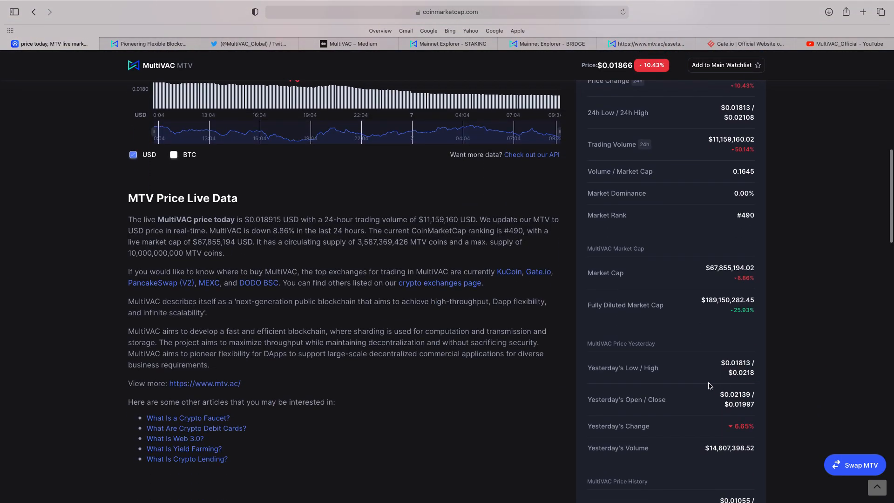
scroll(down, 3)
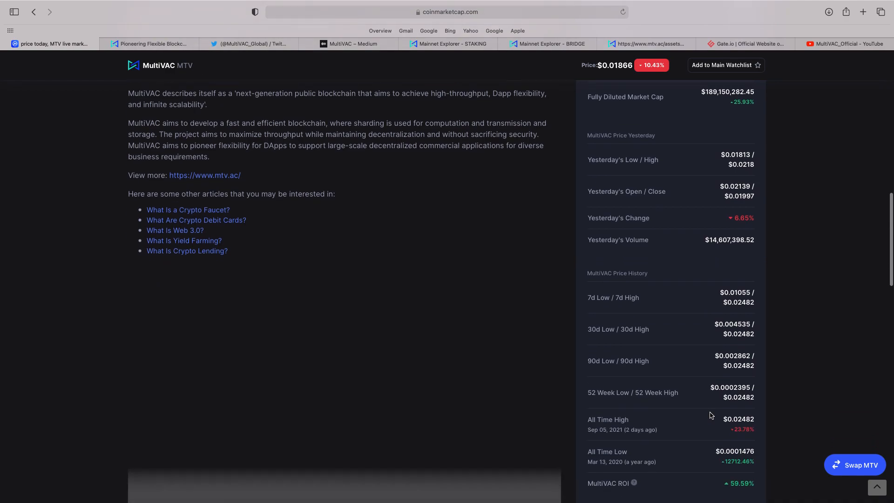
scroll(down, 3)
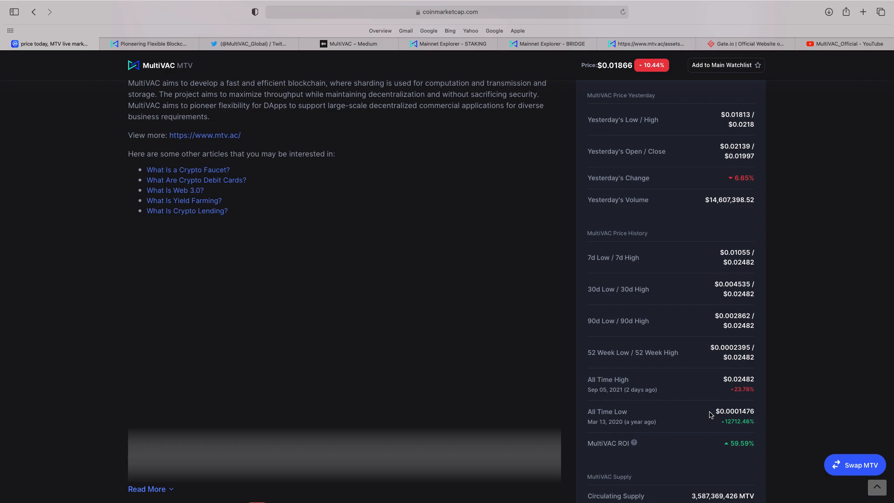
scroll(up, 3)
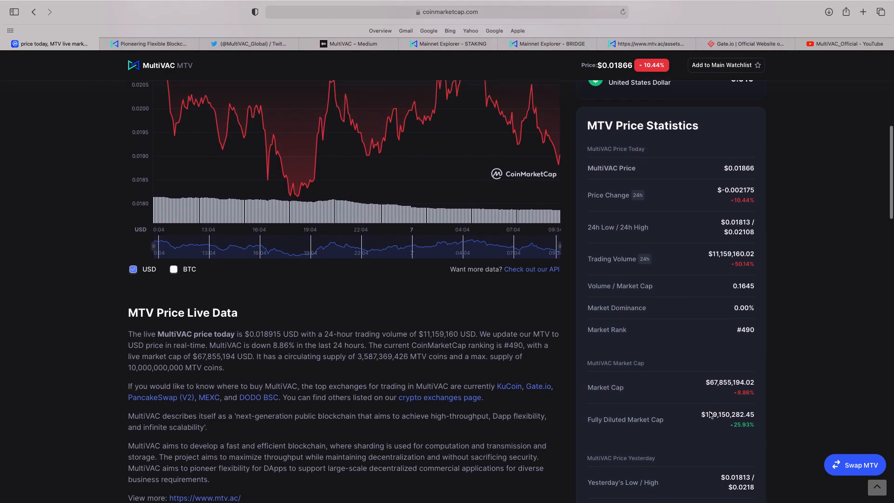
scroll(up, 3)
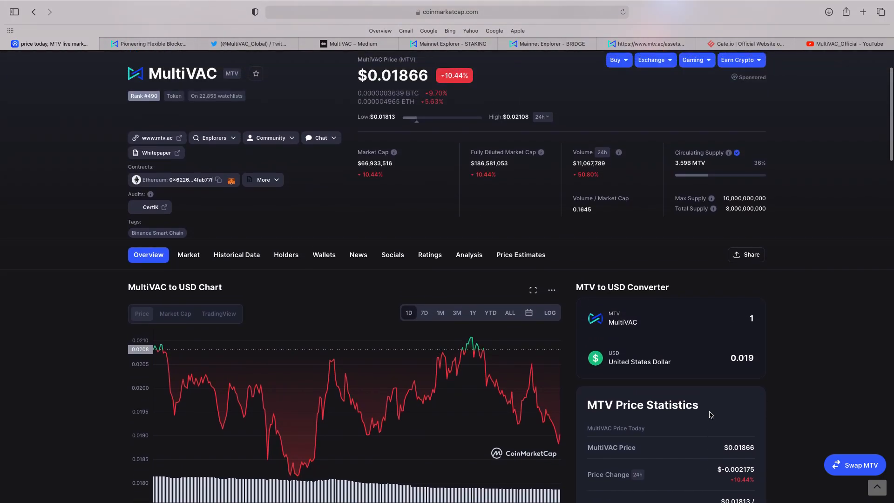
scroll(up, 3)
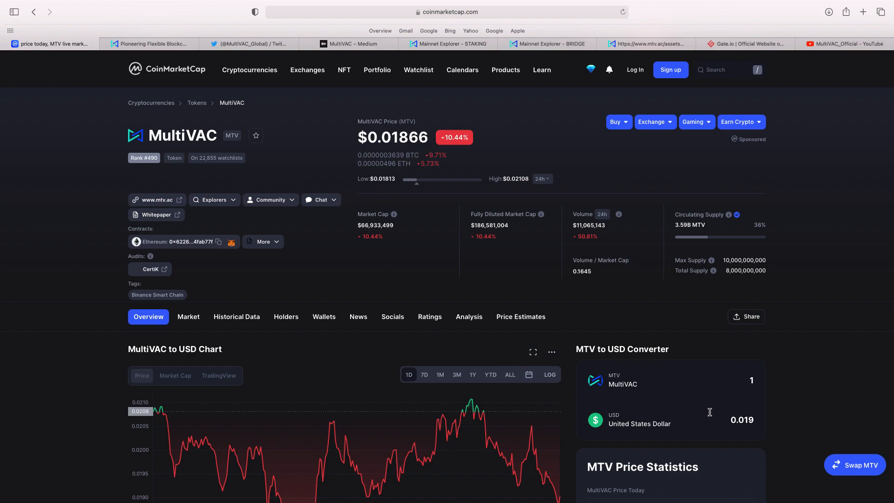
mouse_move(442, 113)
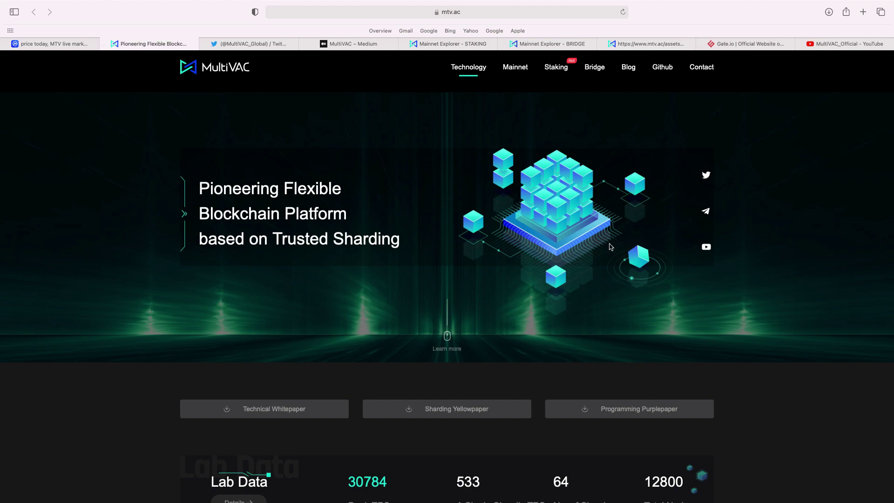
mouse_move(664, 277)
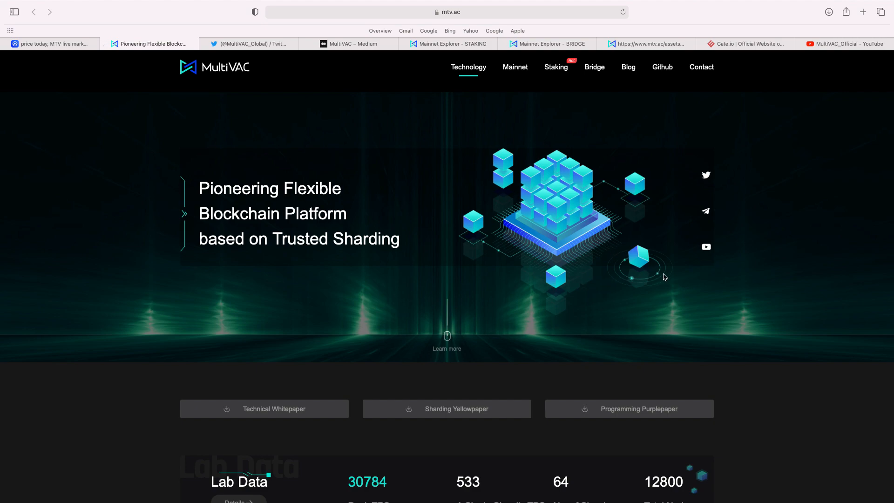
mouse_move(704, 86)
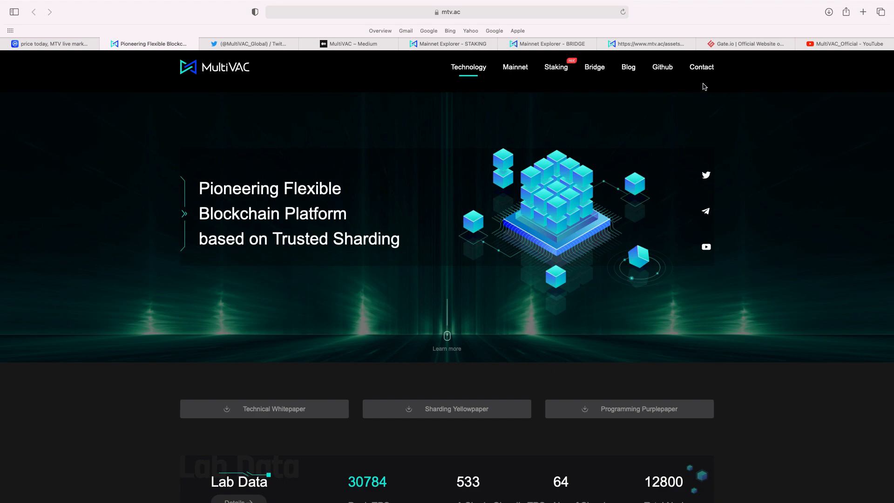
click(647, 44)
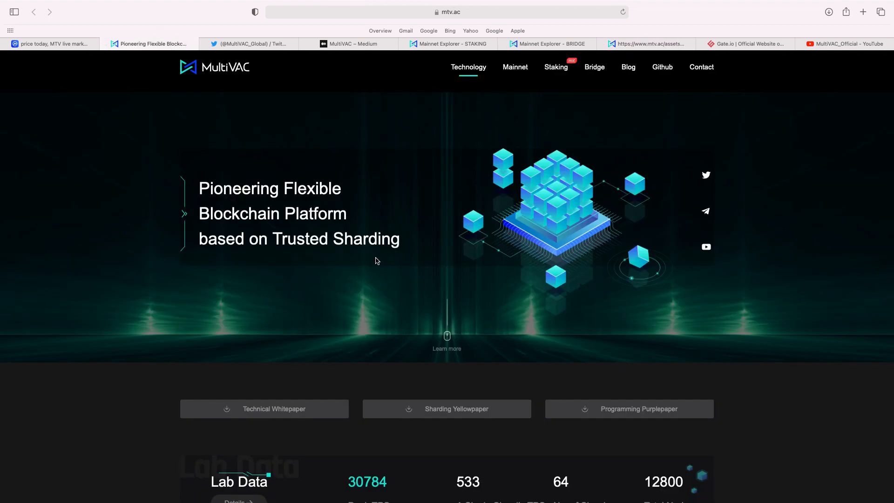
mouse_move(381, 259)
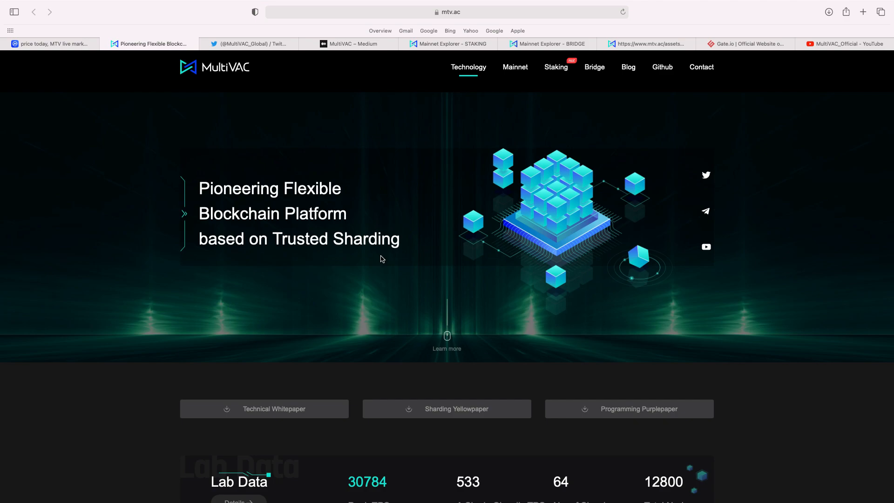
mouse_move(426, 354)
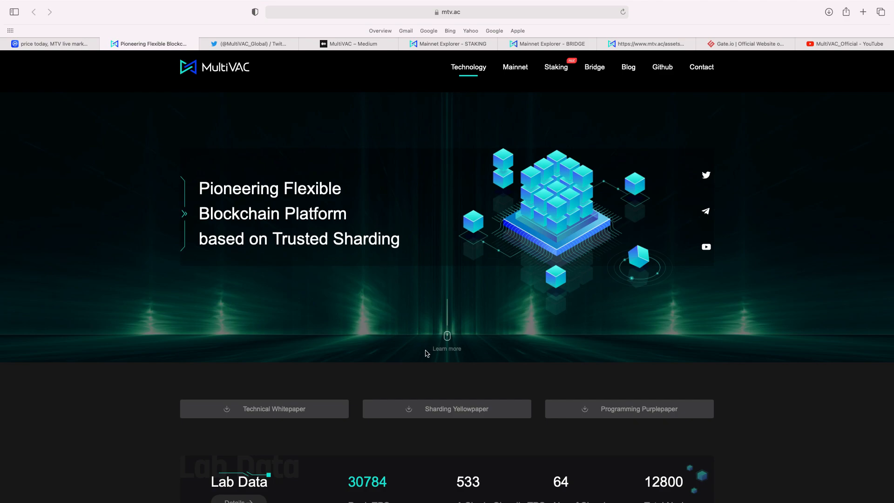
Scroll the homepage past Lab Data, What's MultiVAC and Technology down to Ecosystem.
scroll(down, 3)
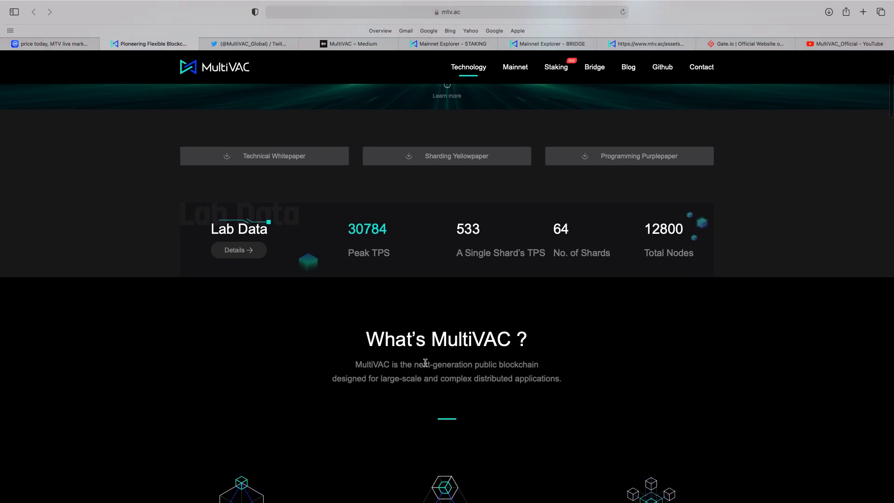
mouse_move(426, 358)
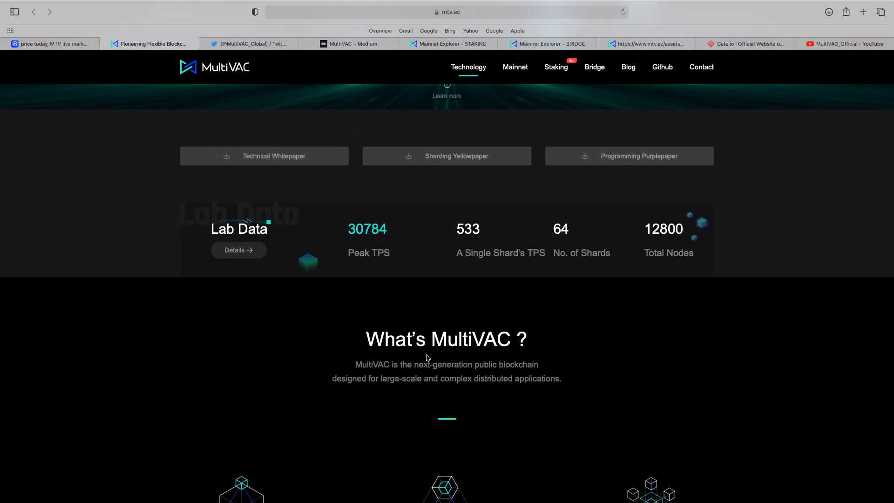
scroll(down, 3)
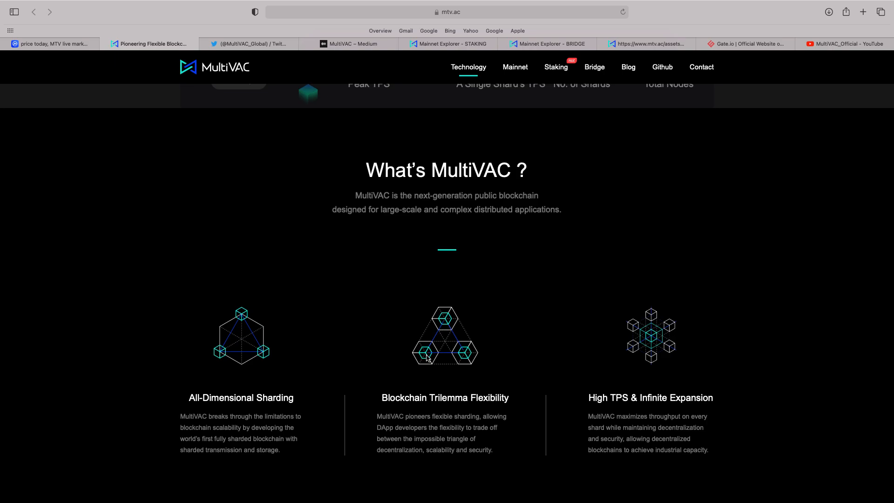
scroll(down, 3)
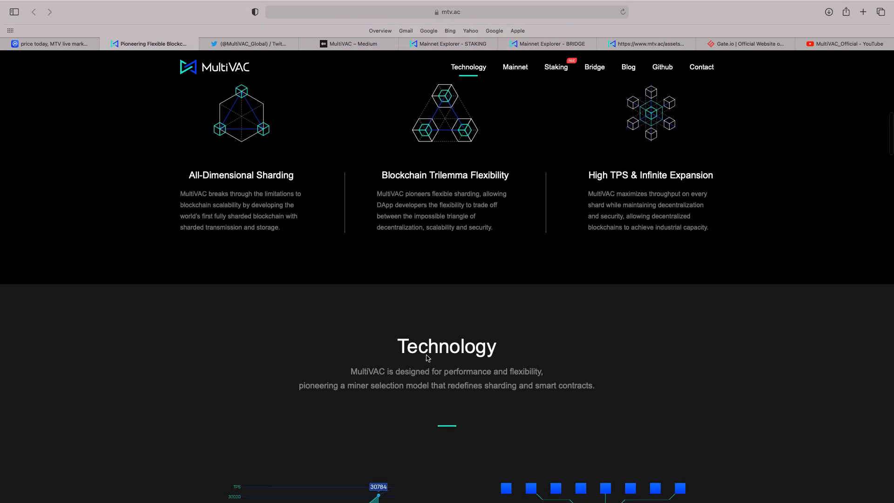
scroll(down, 3)
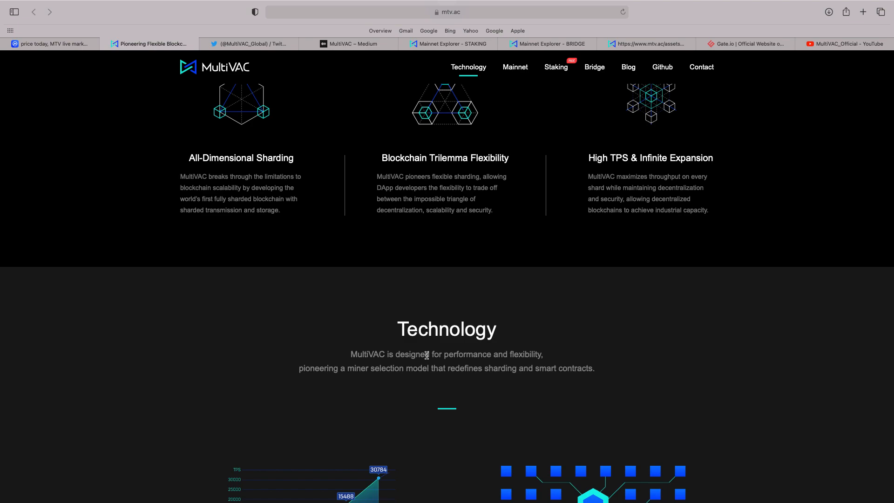
scroll(down, 3)
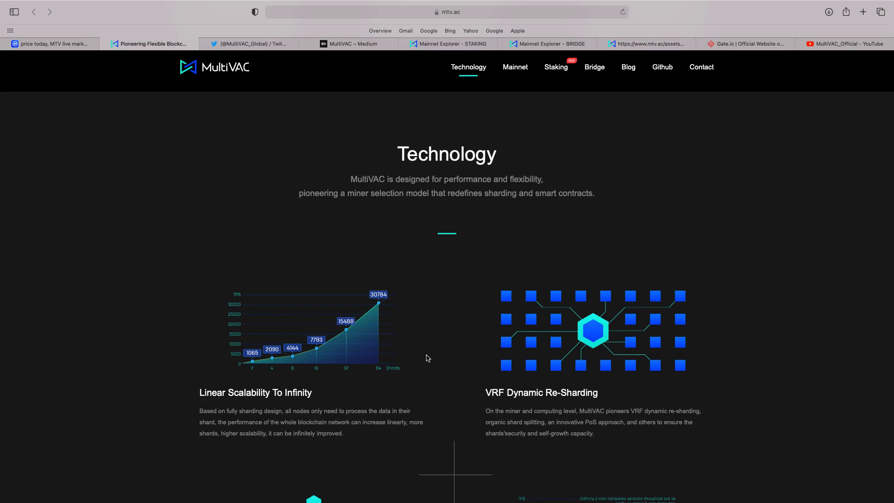
scroll(down, 3)
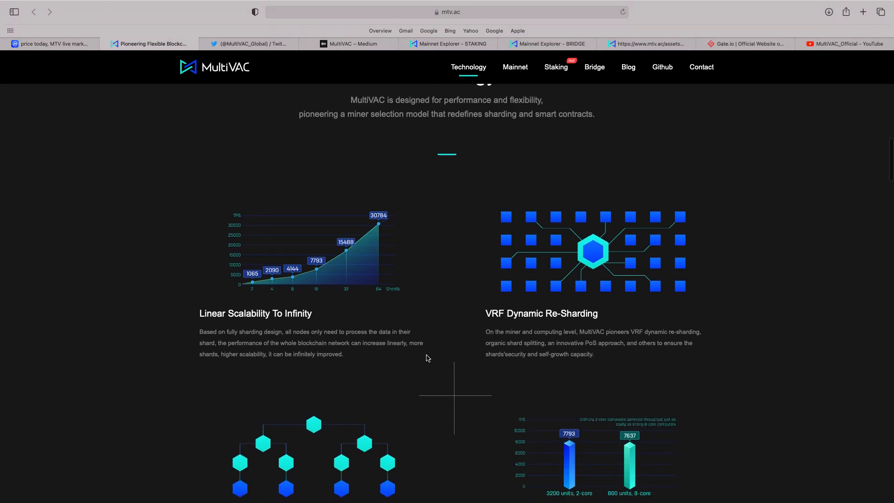
scroll(down, 3)
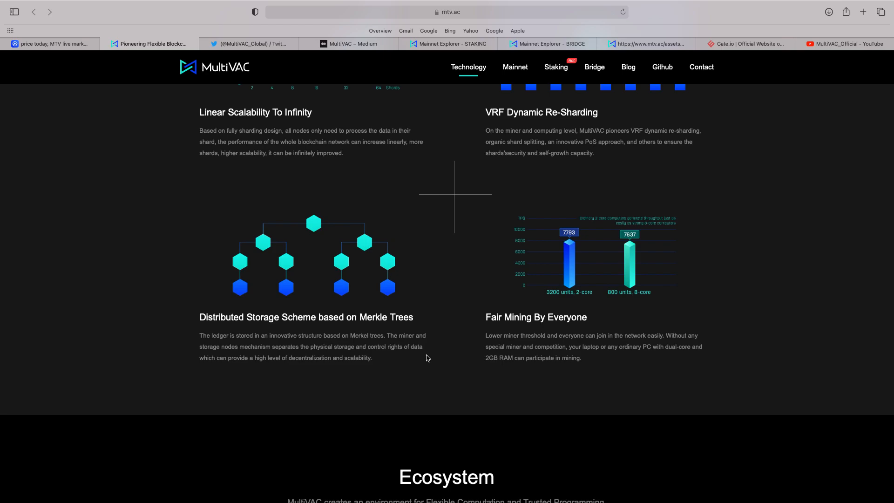
scroll(down, 3)
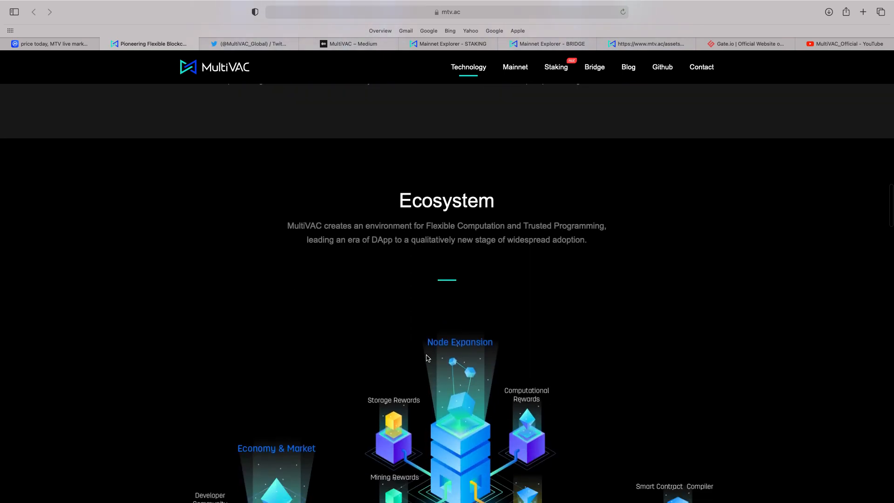
Scroll past the Network & Service architecture diagram and Keynote to the FAQ vision question.
scroll(down, 3)
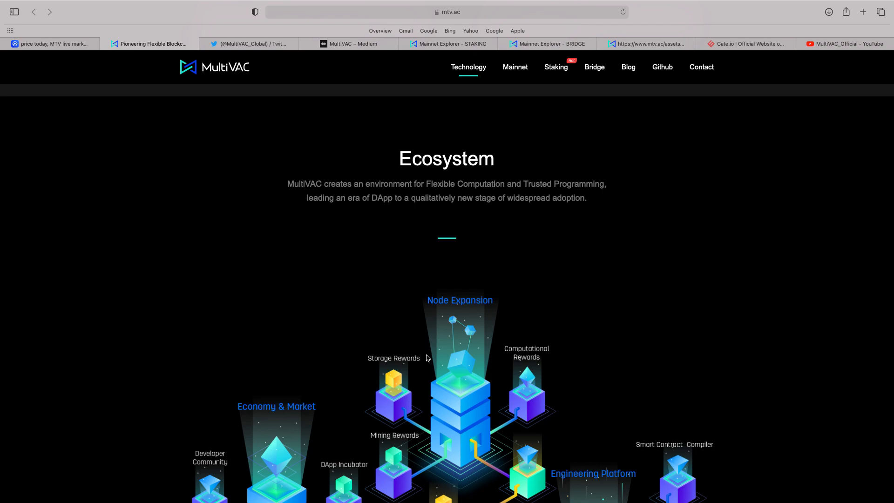
scroll(down, 3)
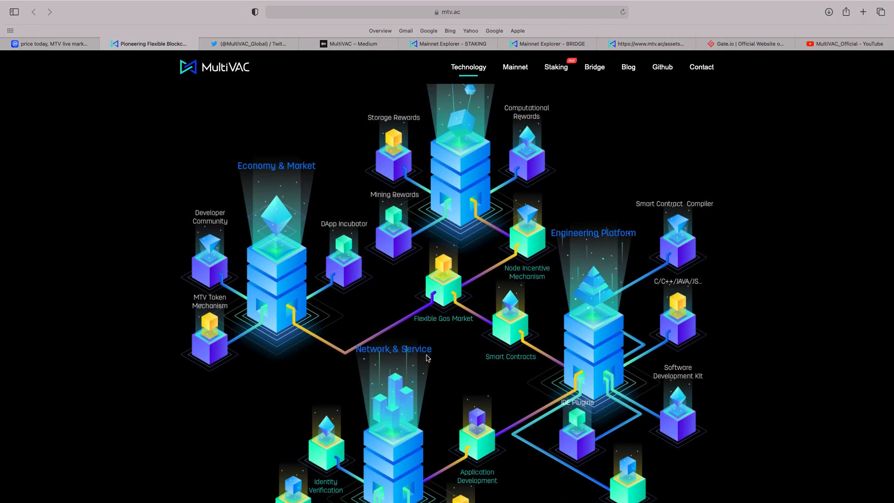
scroll(down, 3)
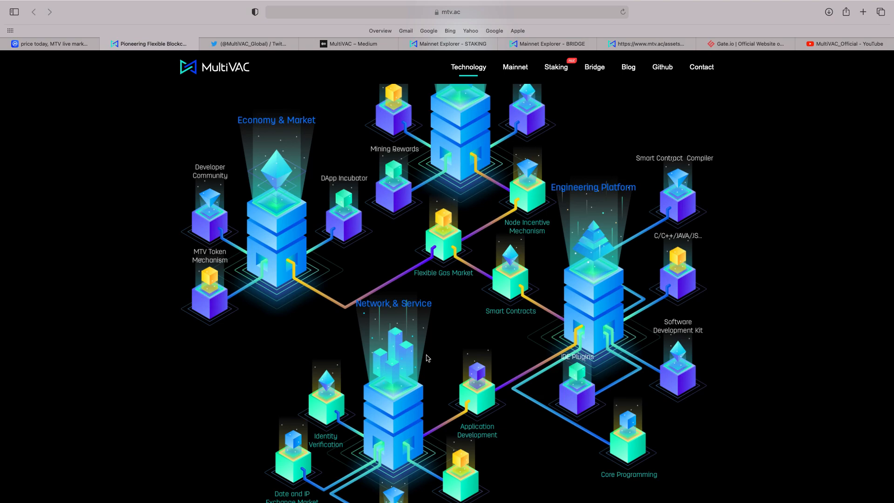
scroll(down, 3)
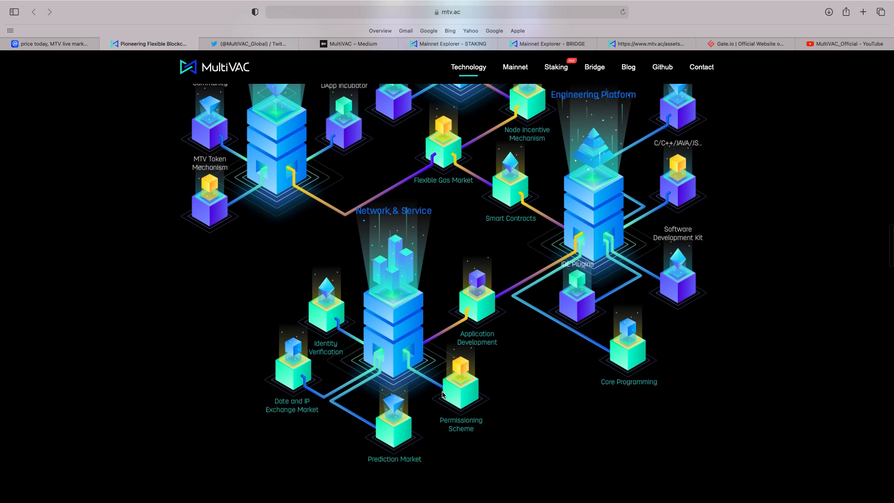
scroll(up, 3)
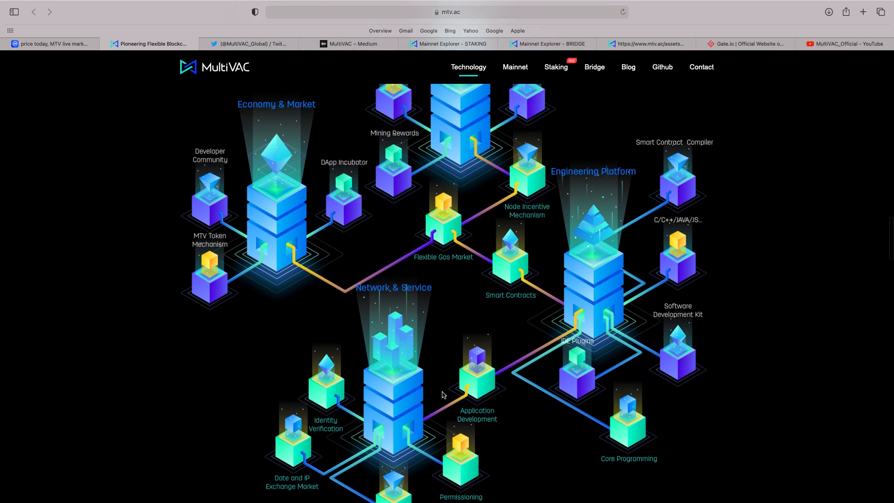
scroll(down, 3)
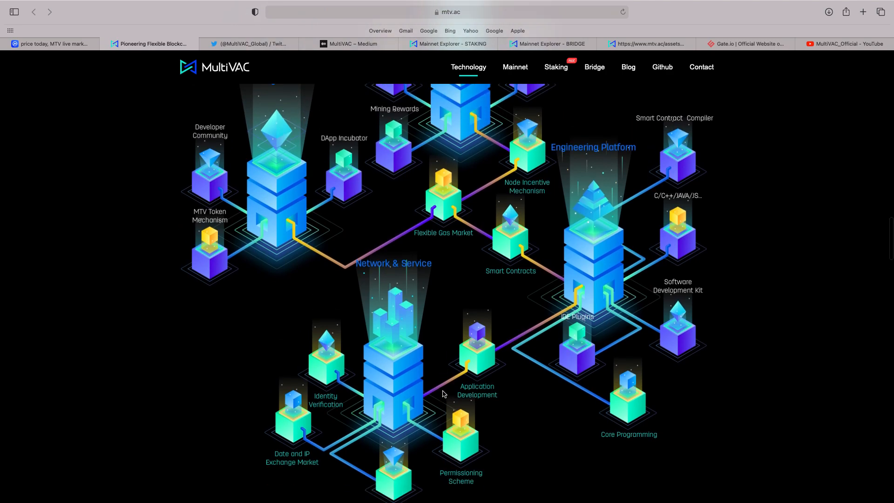
scroll(down, 3)
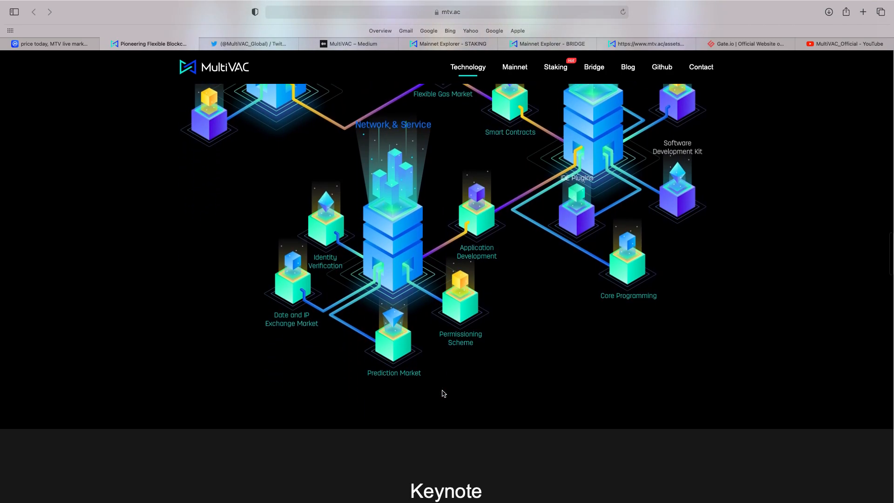
scroll(up, 3)
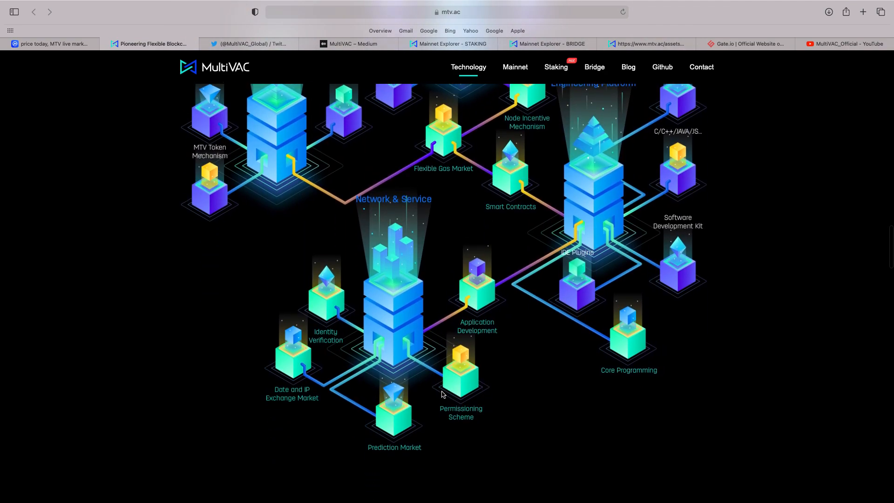
scroll(down, 3)
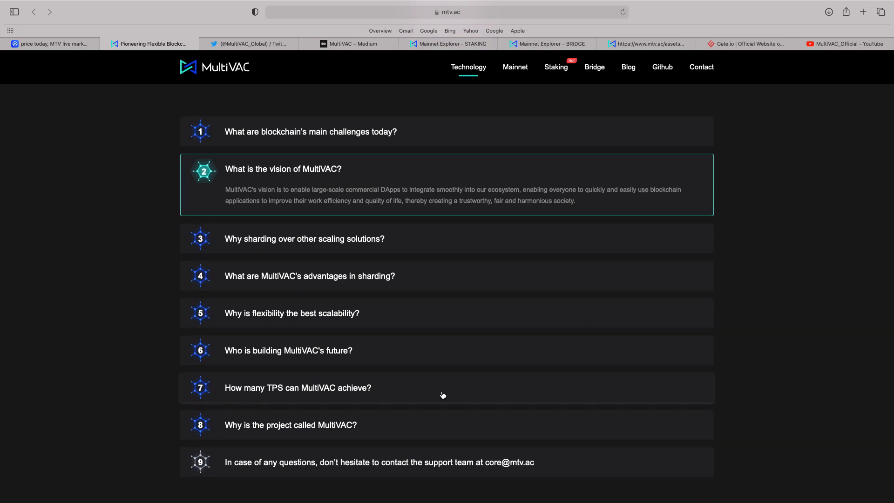
Scroll past the FAQ list to the Roadmap heading and its 2021 milestones.
scroll(down, 3)
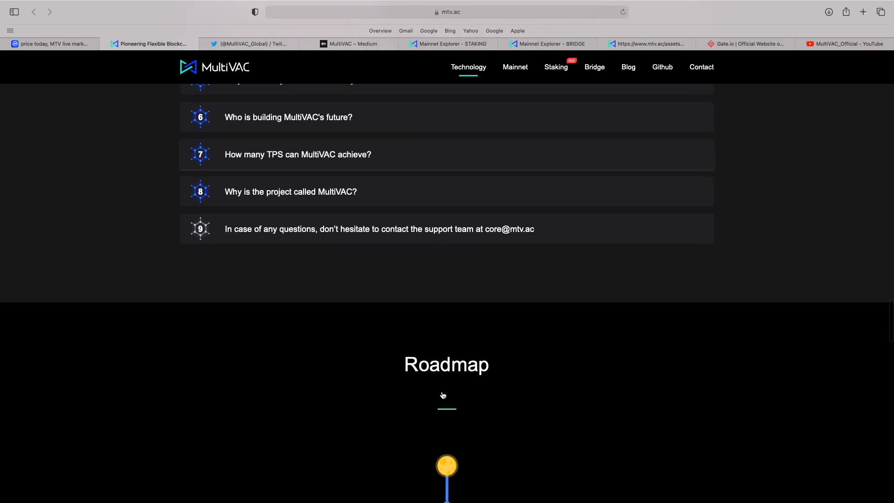
scroll(down, 3)
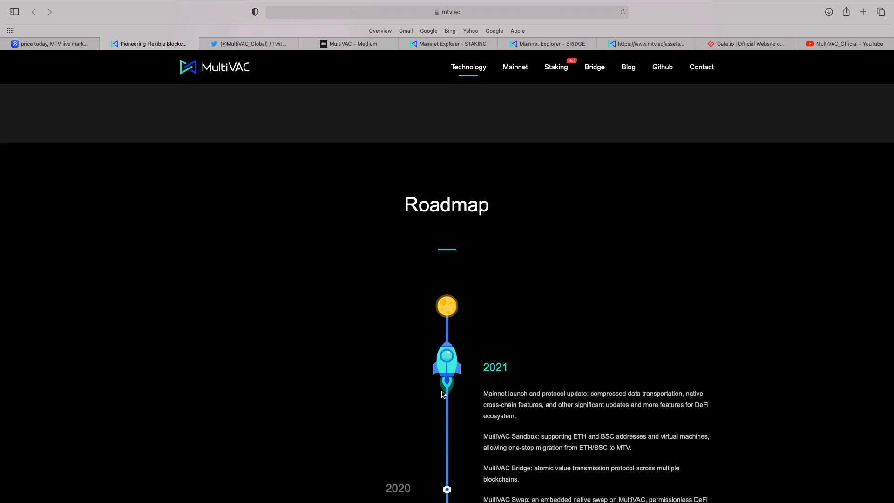
Scroll the Roadmap timeline through 2020, 2019 and 2018 until Partners appears.
scroll(down, 3)
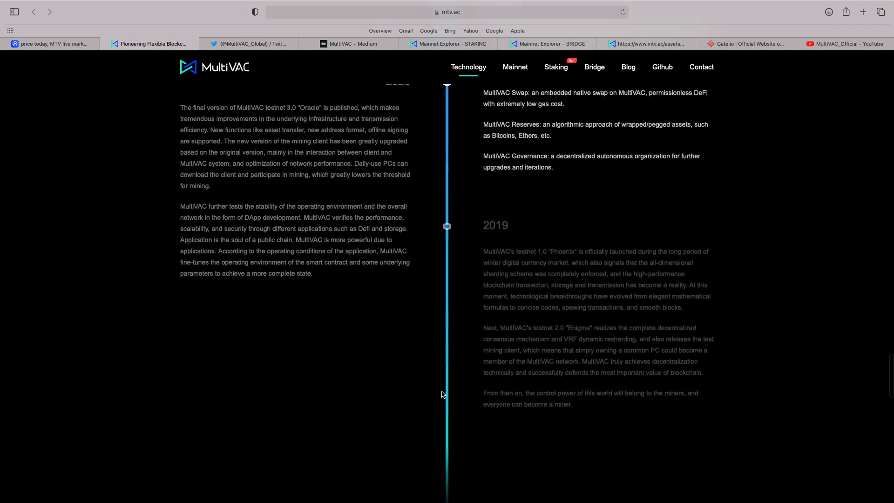
scroll(up, 3)
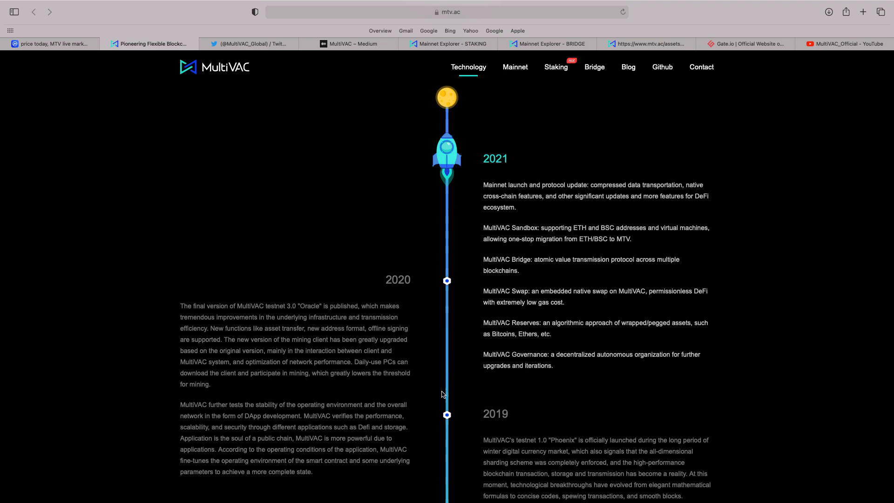
scroll(down, 3)
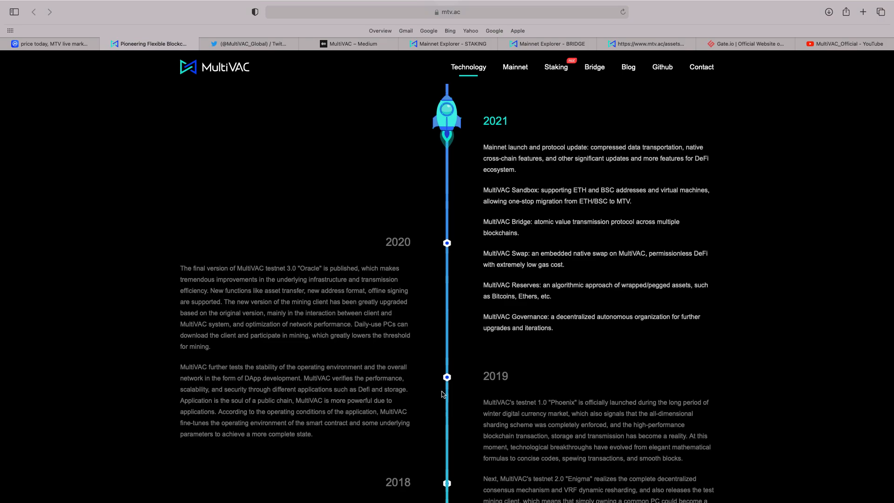
scroll(down, 3)
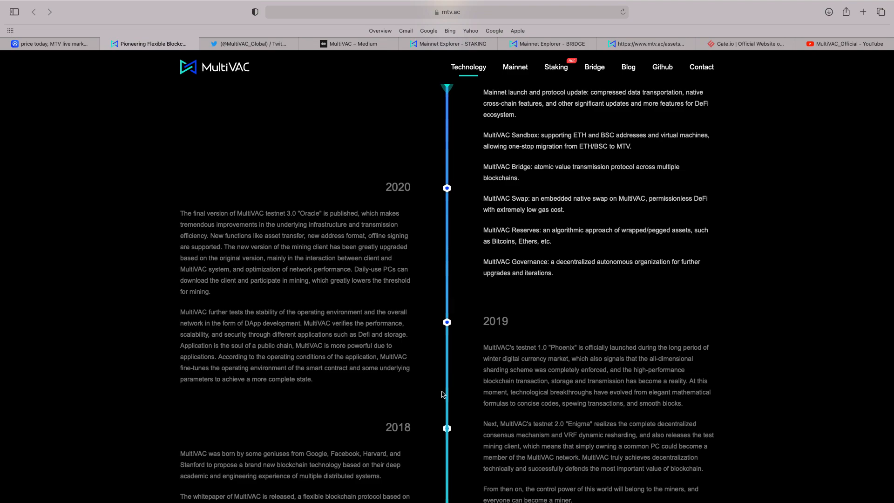
scroll(down, 3)
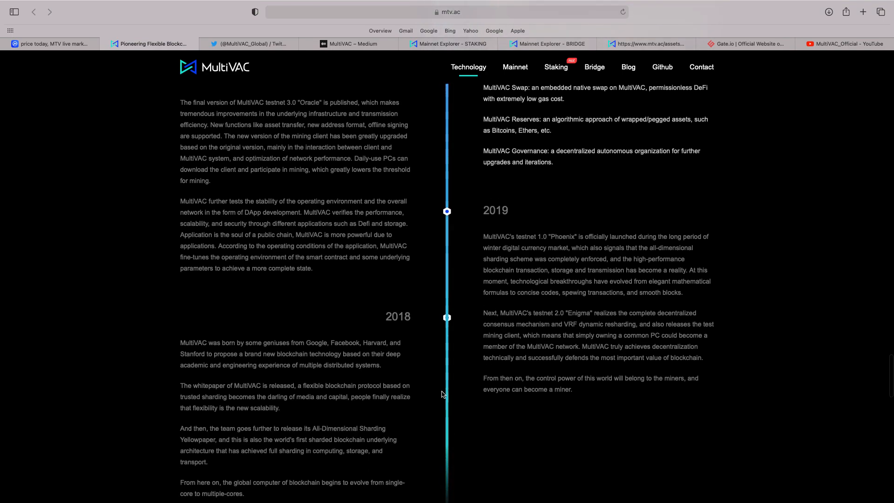
scroll(down, 3)
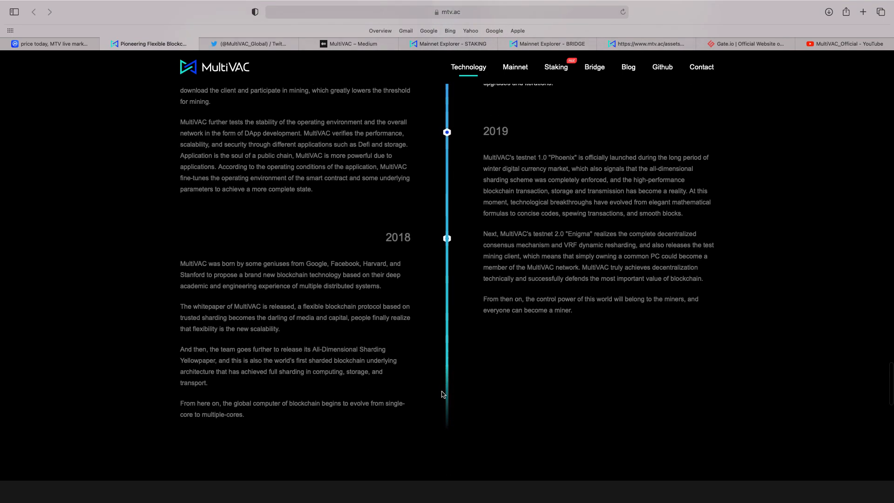
scroll(down, 3)
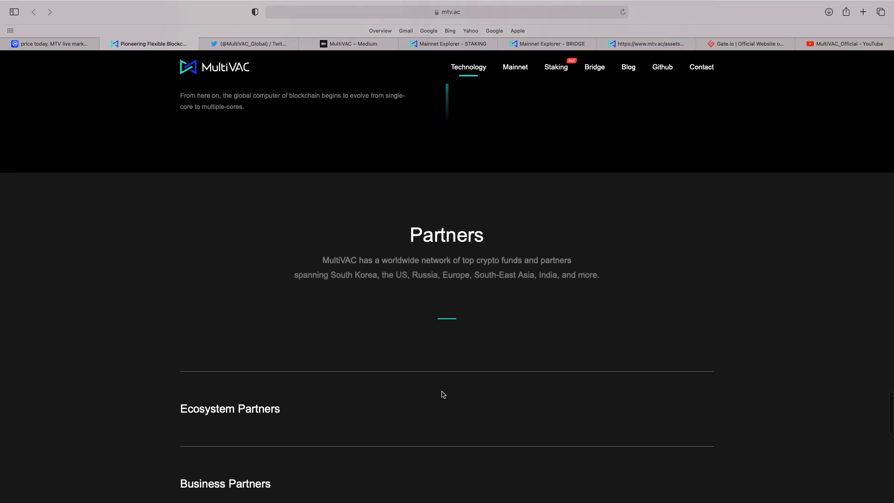
Scroll past the Ecosystem, Business and Exchange Partners logos to the News section and footer.
scroll(down, 3)
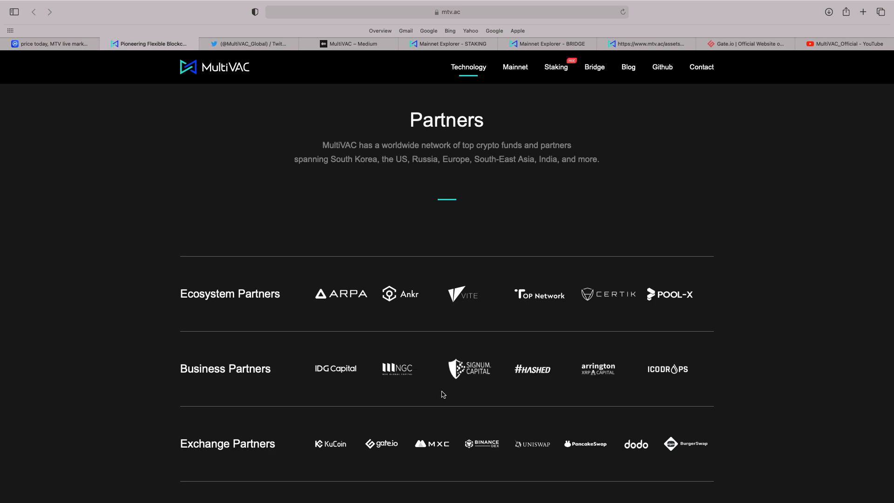
scroll(down, 3)
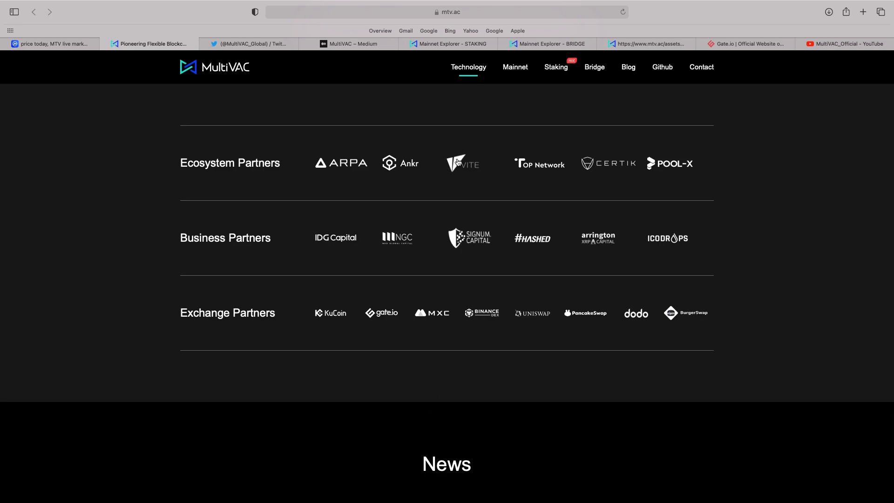
mouse_move(449, 174)
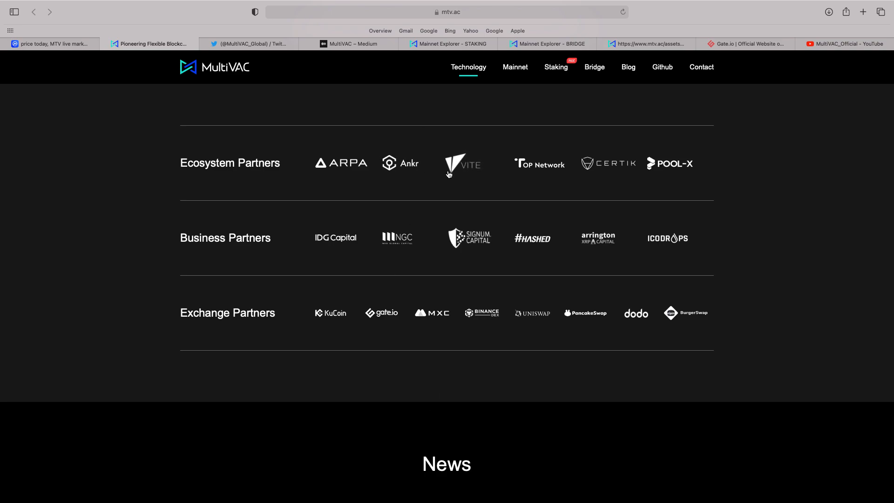
mouse_move(469, 172)
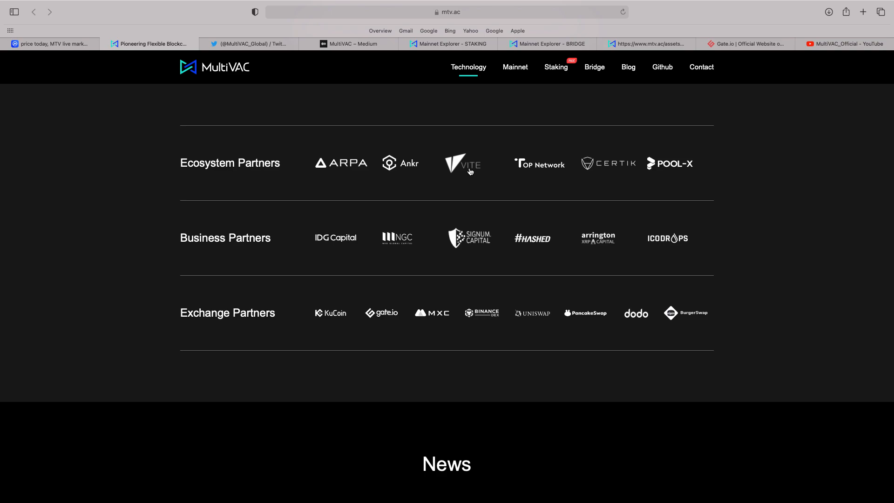
mouse_move(644, 161)
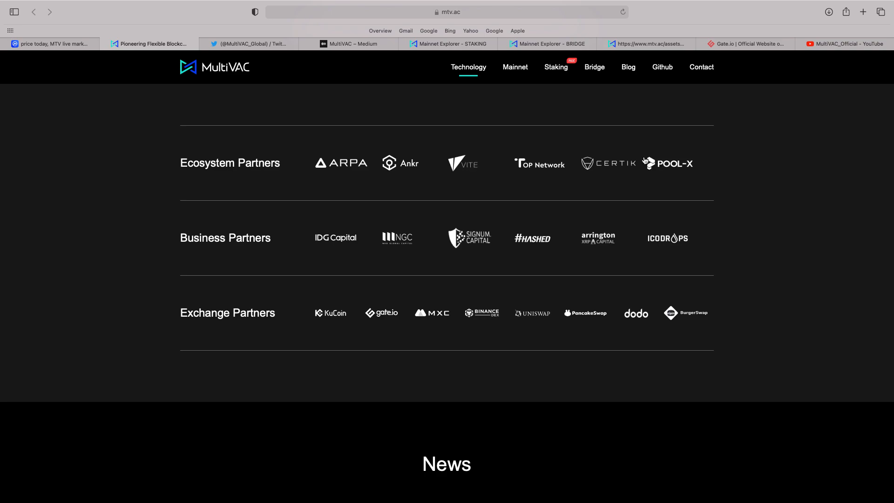
mouse_move(664, 165)
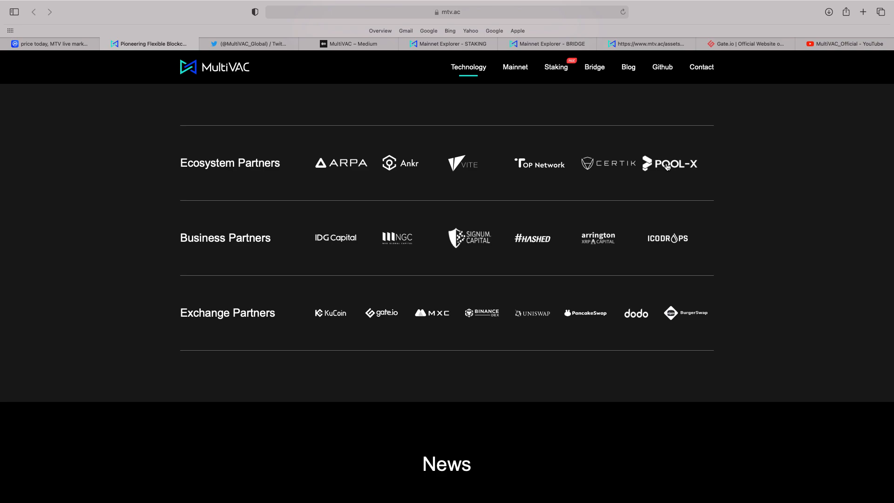
mouse_move(467, 111)
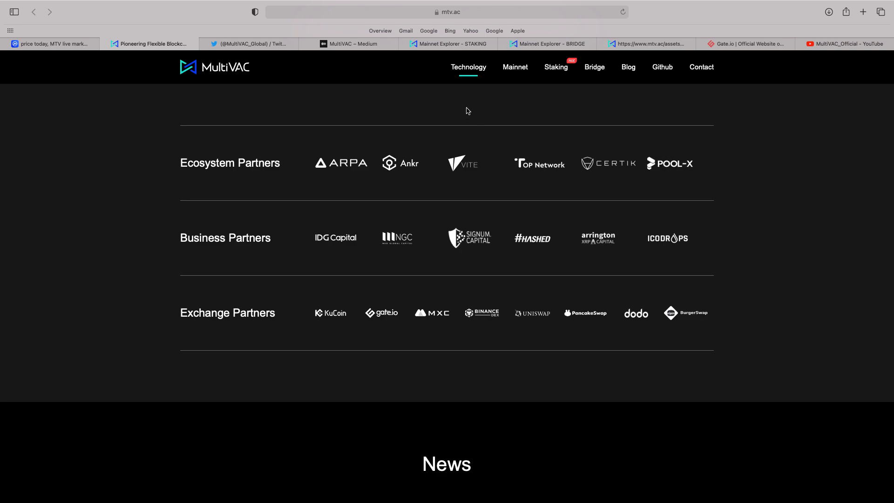
mouse_move(546, 252)
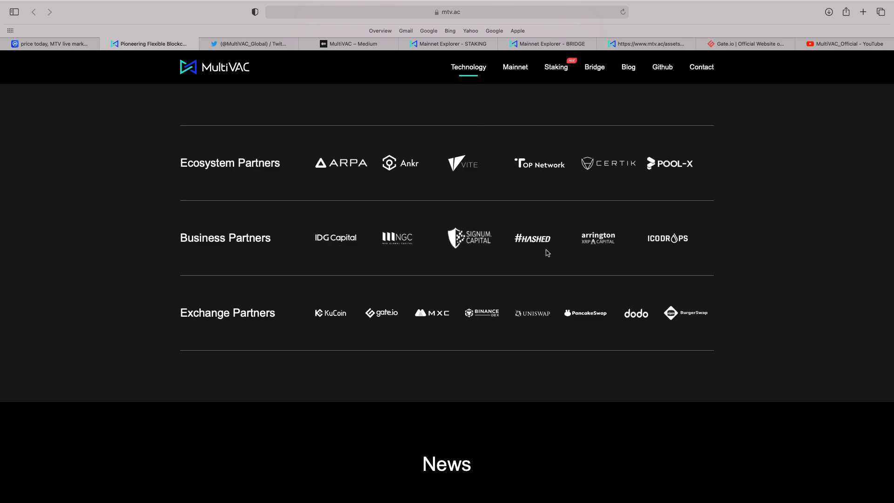
scroll(down, 3)
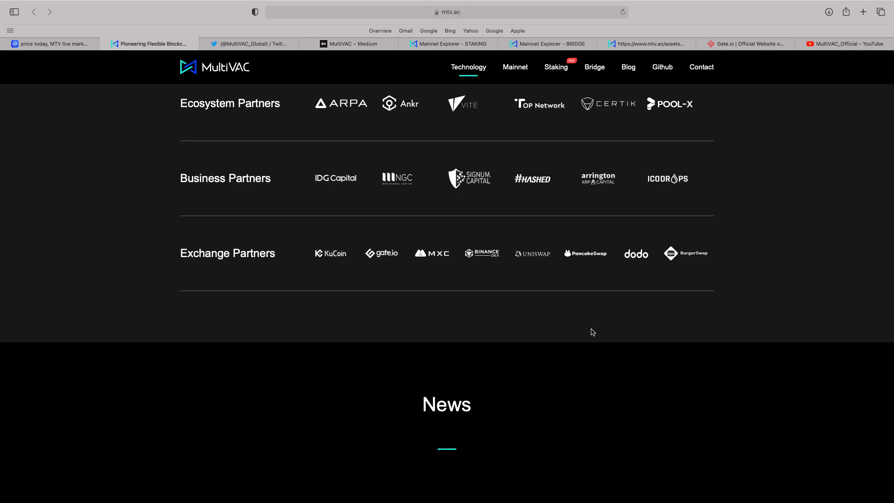
mouse_move(680, 258)
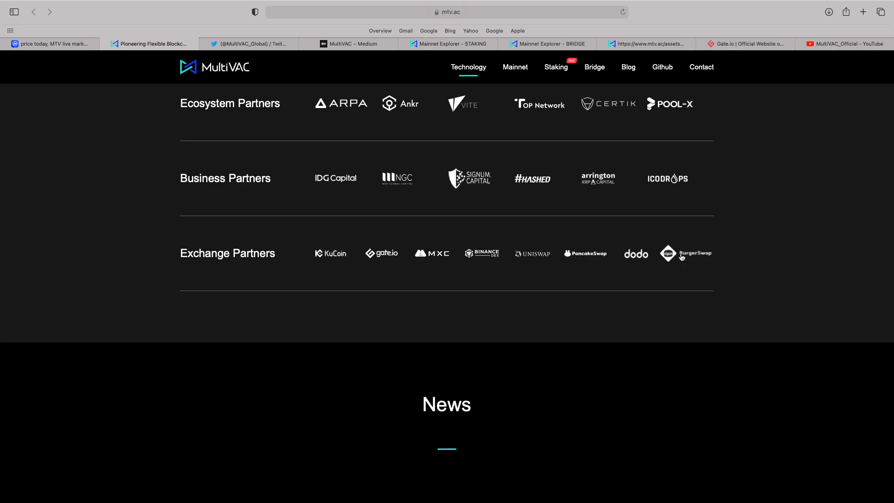
scroll(down, 3)
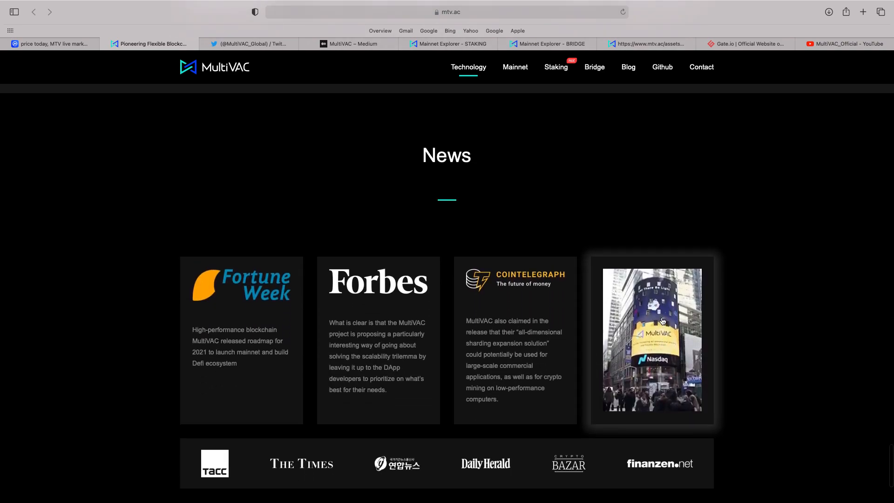
scroll(down, 3)
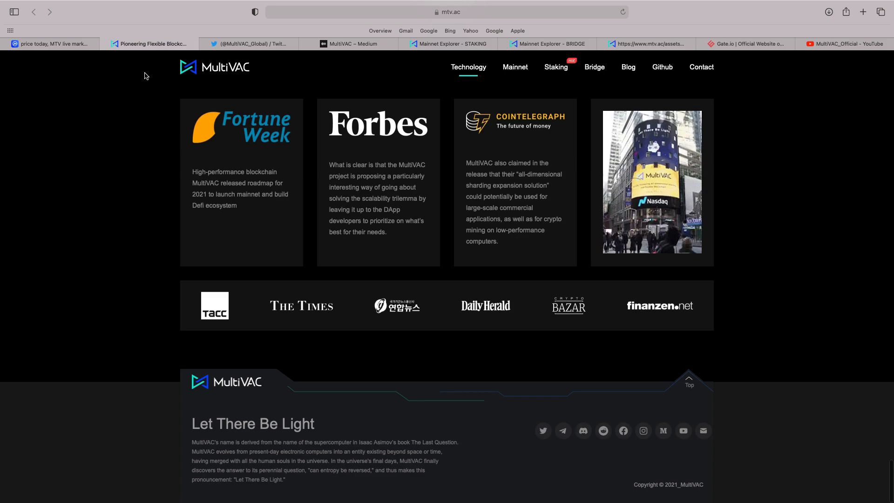
click(247, 44)
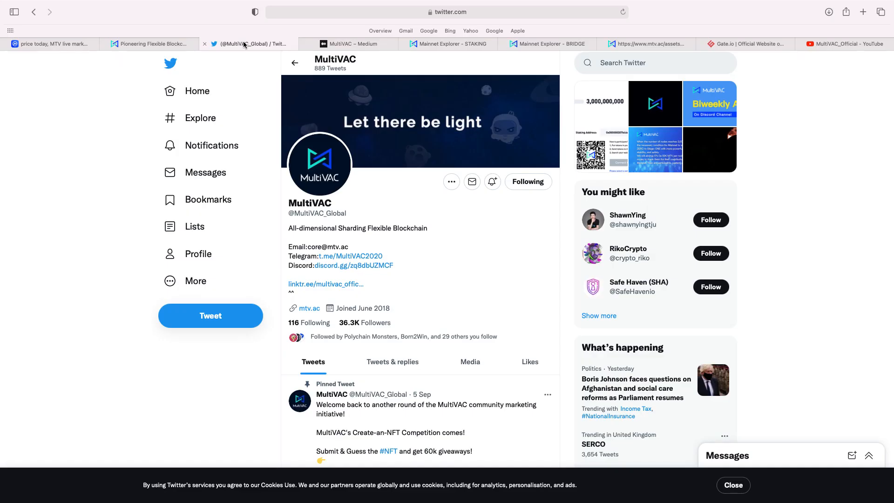
scroll(down, 3)
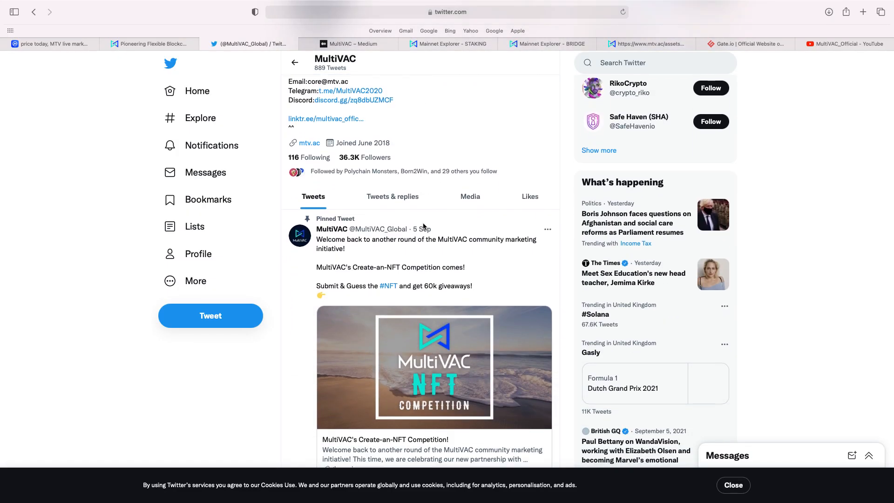
scroll(down, 3)
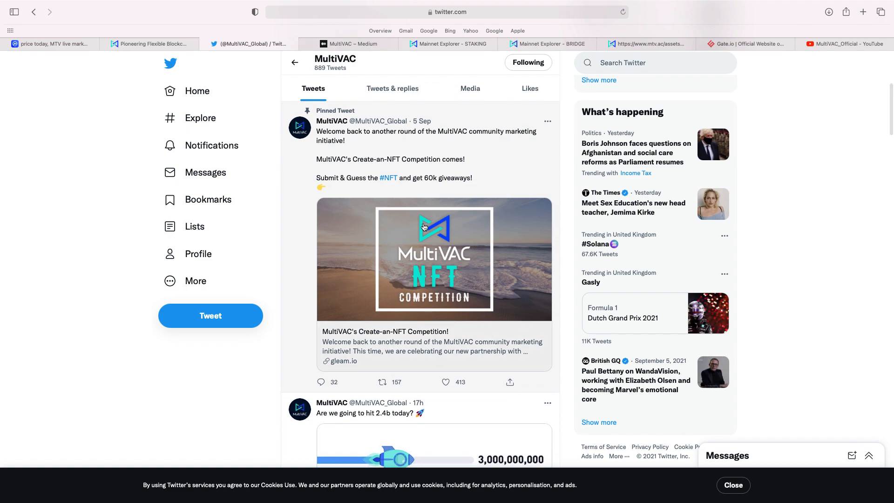
mouse_move(415, 252)
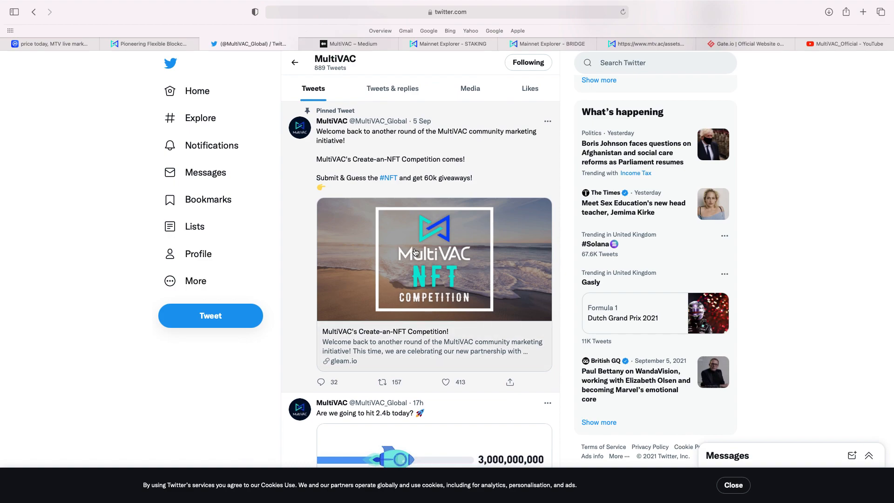
scroll(down, 3)
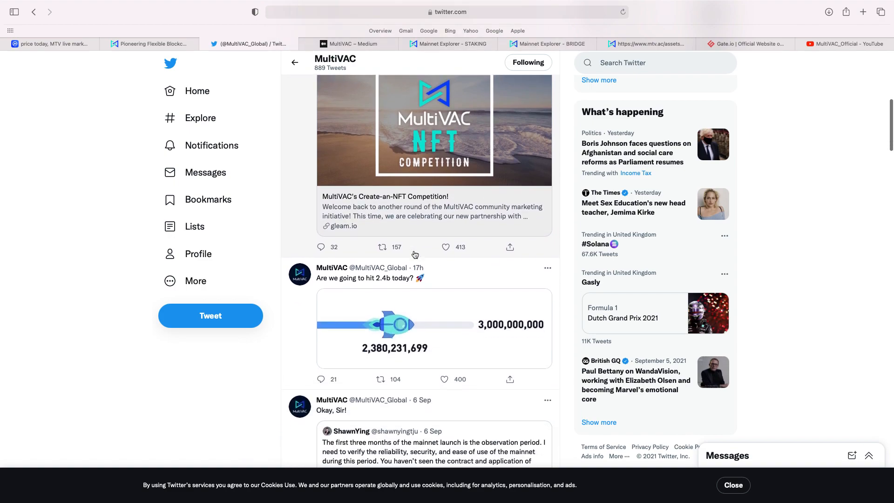
scroll(down, 3)
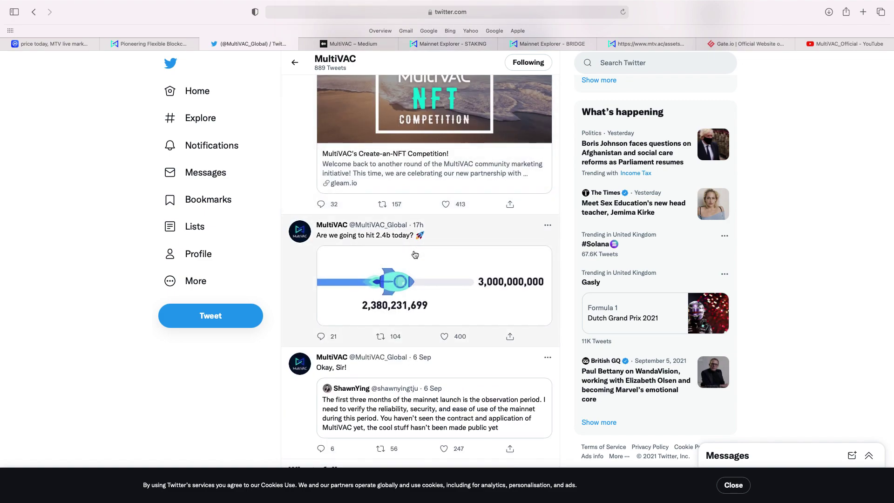
scroll(down, 3)
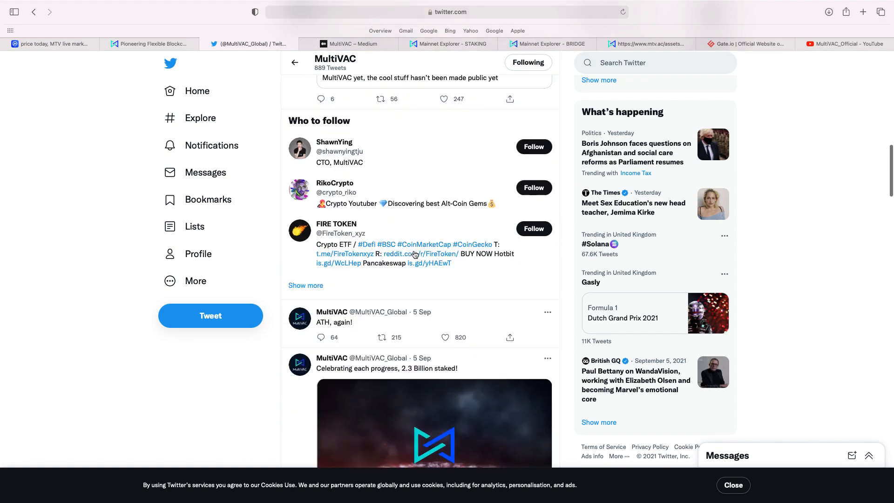
scroll(down, 3)
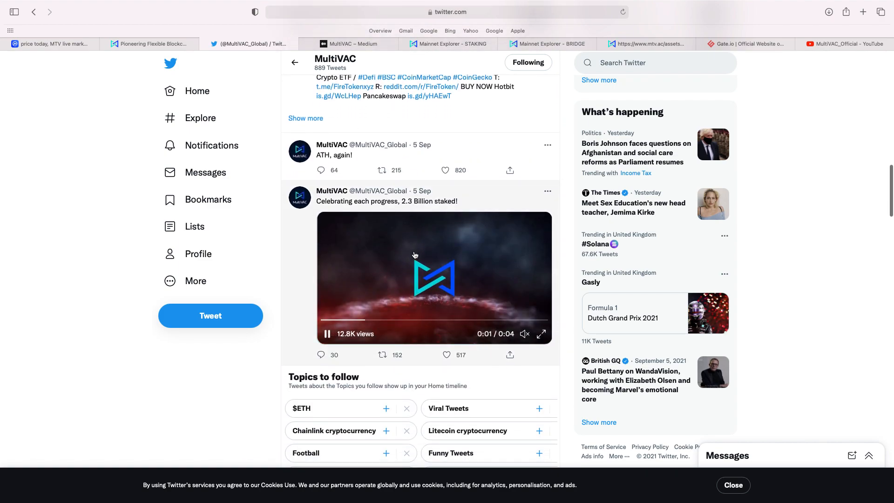
scroll(down, 3)
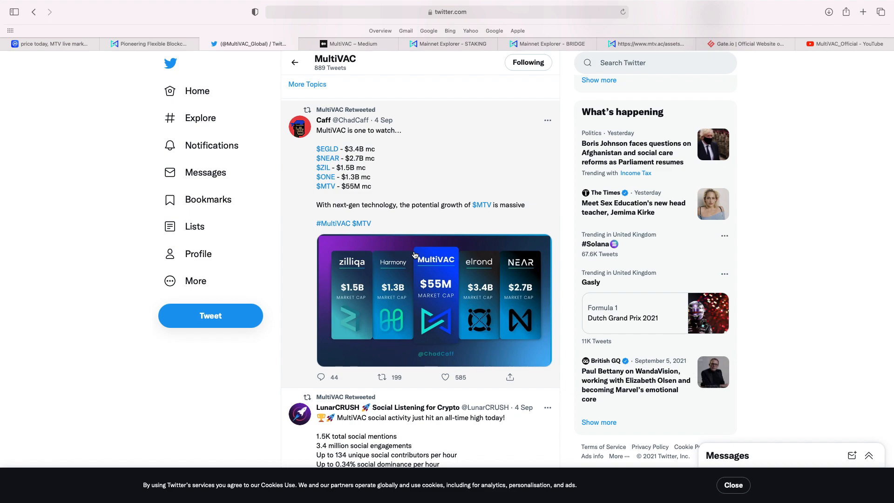
scroll(down, 3)
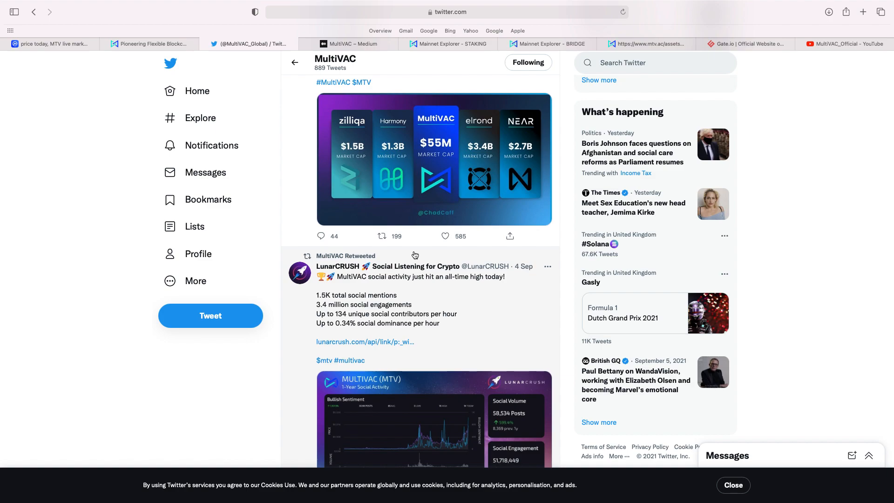
mouse_move(349, 44)
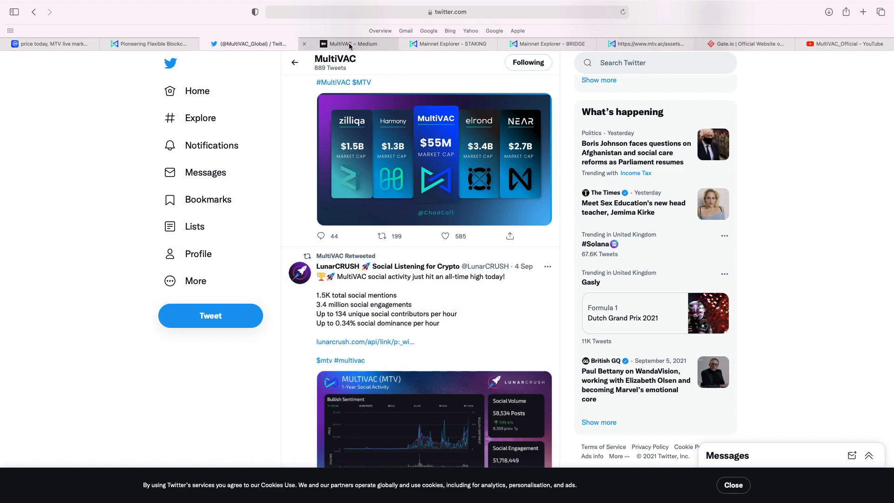
Switch to MultiVAC's Medium blog and scroll past the August 2021 report to 'Mainnet Stage-ONE, Here We Come!'.
click(348, 44)
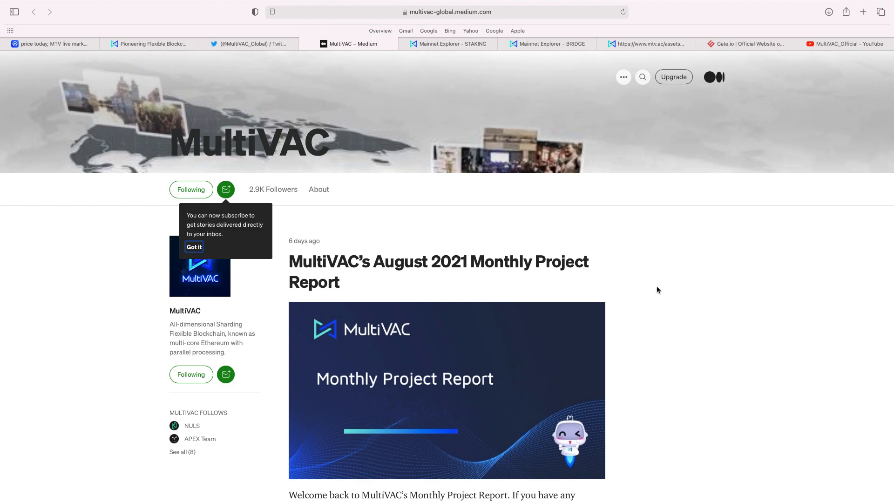
scroll(down, 3)
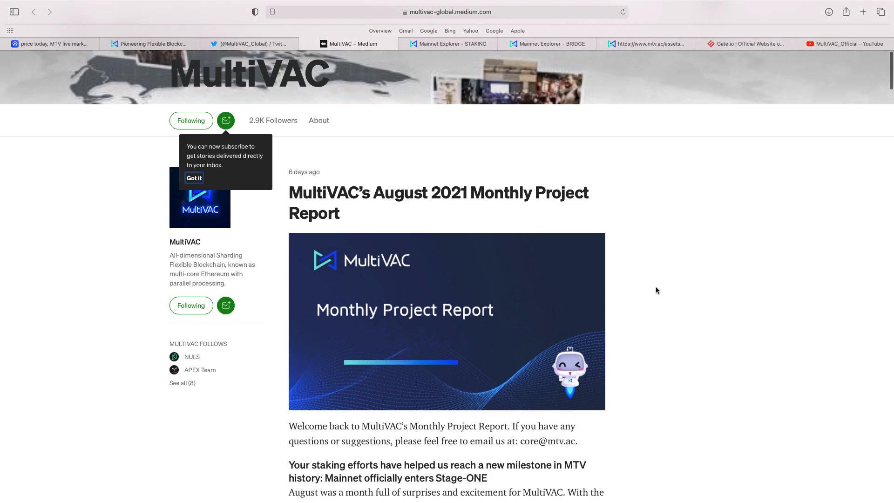
scroll(down, 3)
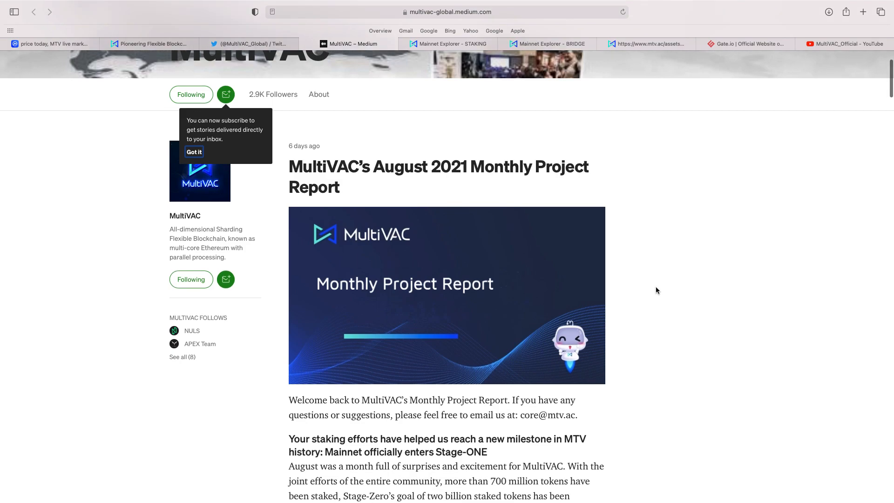
scroll(down, 3)
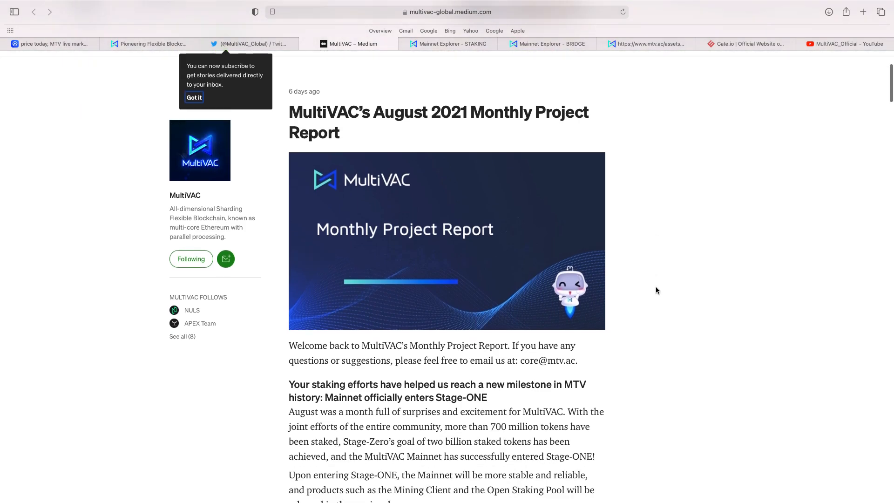
scroll(down, 3)
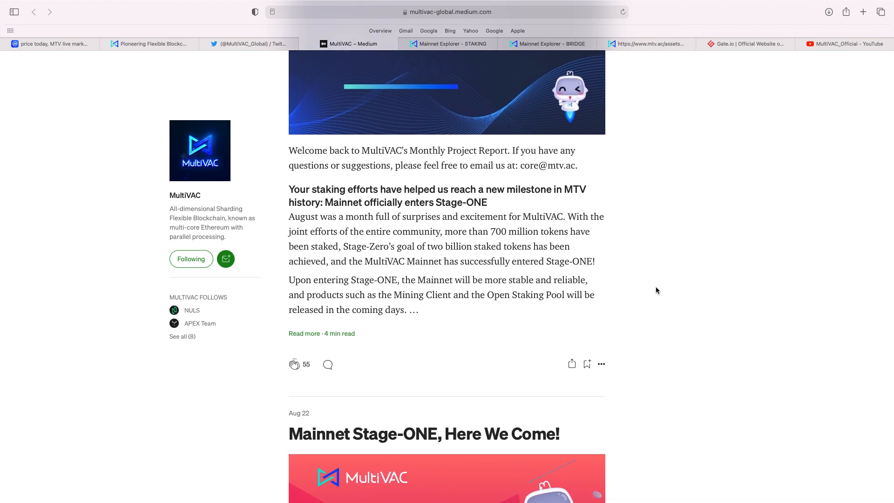
scroll(down, 3)
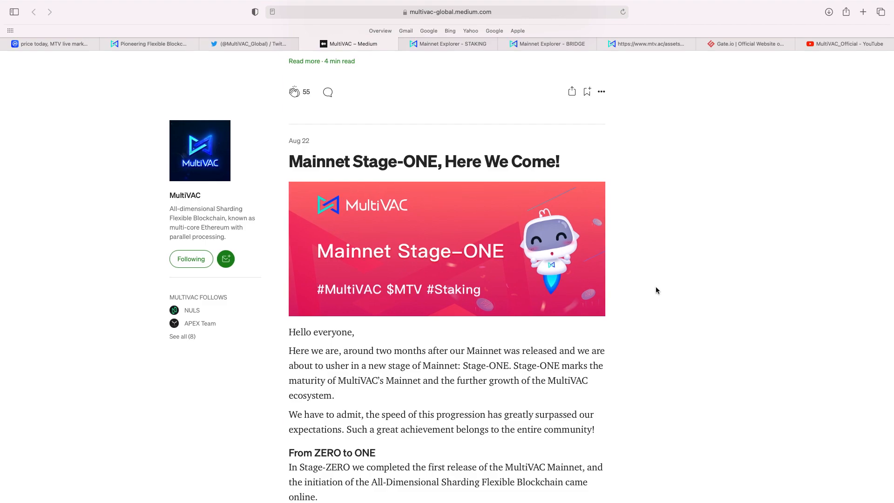
scroll(down, 3)
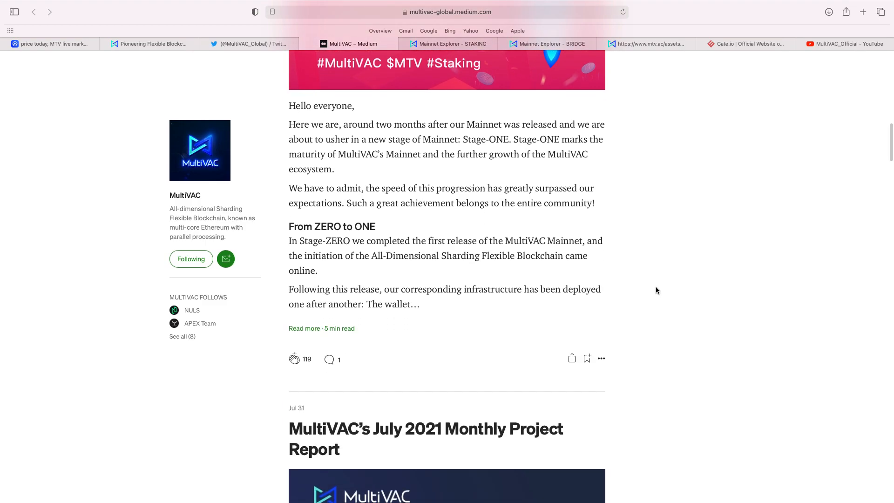
scroll(up, 3)
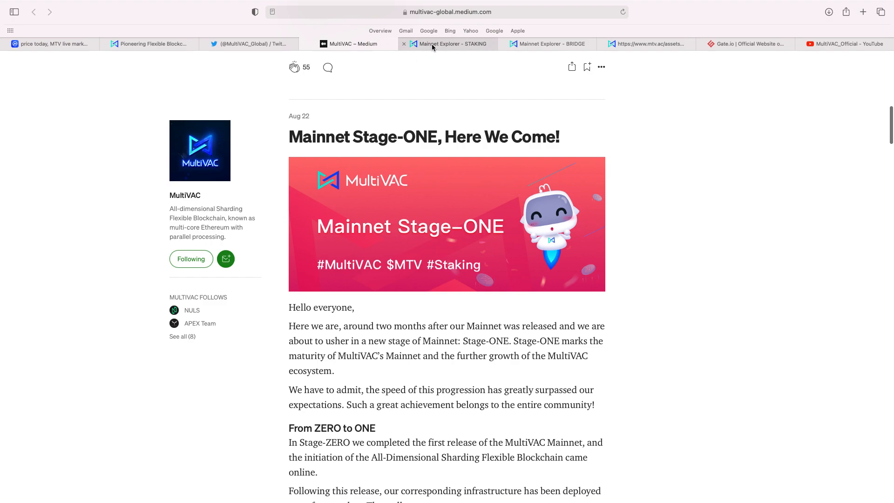
Switch to the Mainnet Explorer Staking tab showing the staking address, 21.97% APR and Bootstrap Bonus Goal VI.
click(448, 44)
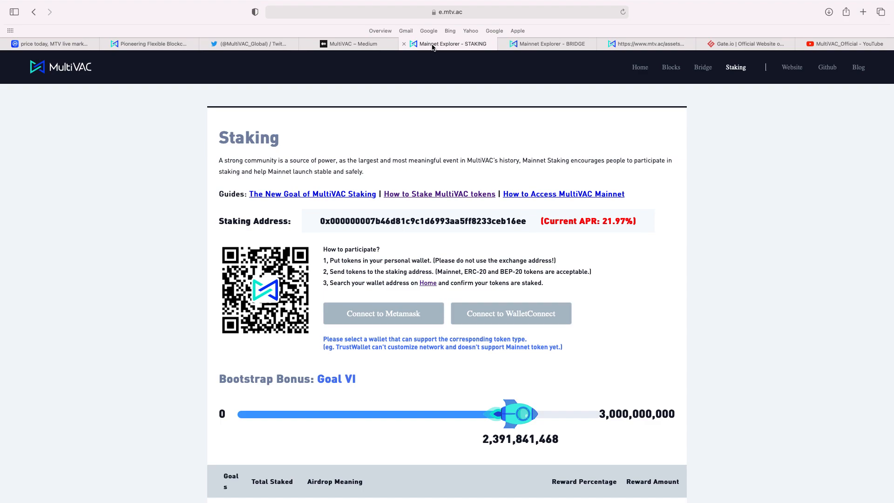
mouse_move(407, 75)
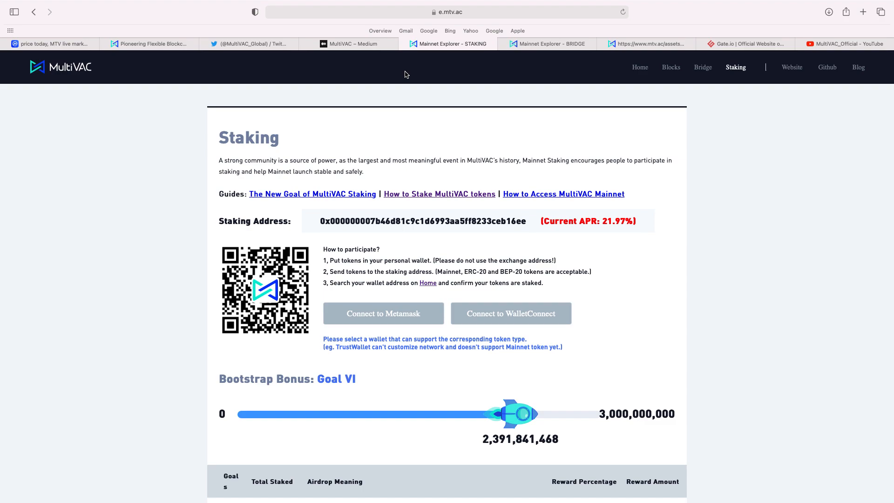
Switch to the Mainnet Explorer Bridge tab summarising Mainnet, ERC-20, BEP-20 and BEP-2 tokens.
click(547, 44)
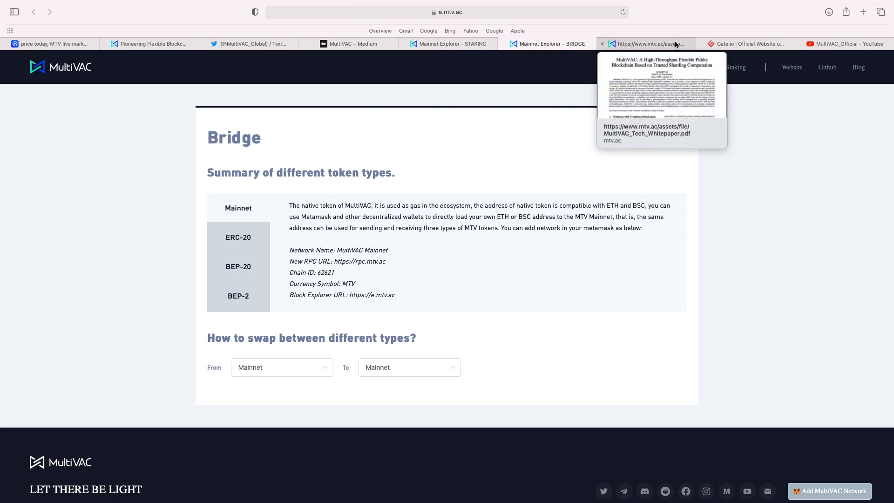
mouse_move(676, 45)
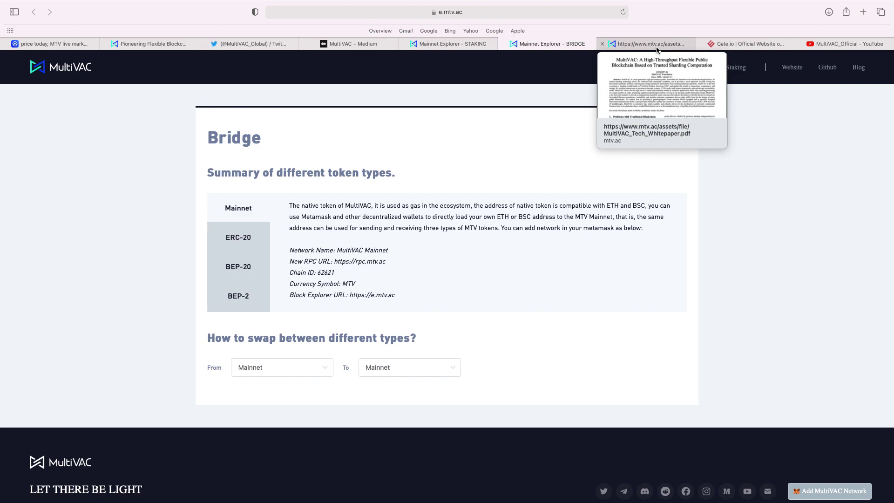
mouse_move(741, 44)
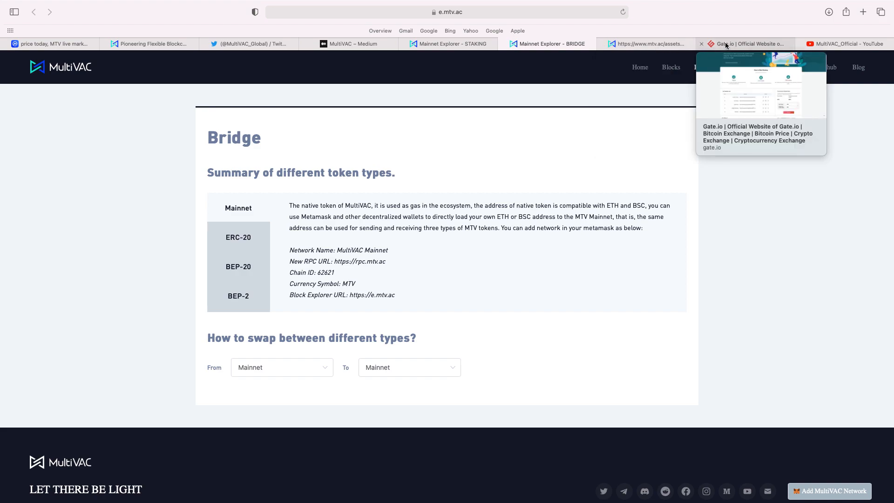
Switch to the Gate.io referral program page with referral links and rebate ratio.
click(747, 43)
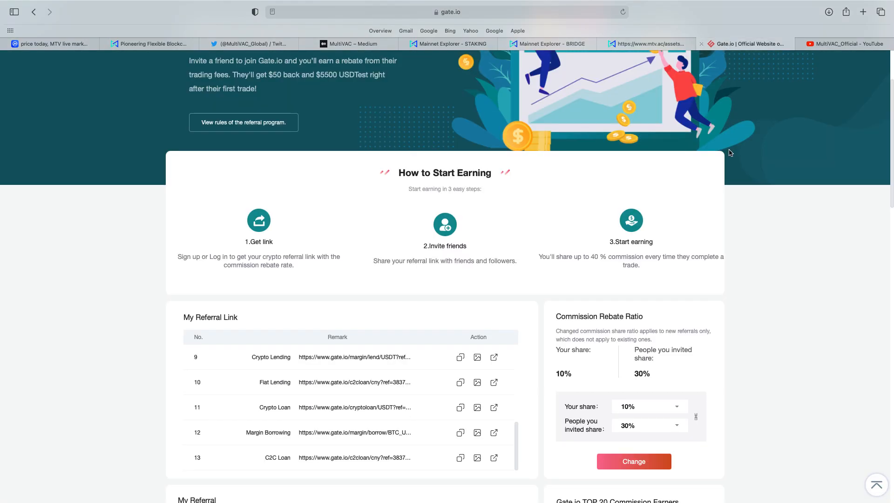
mouse_move(732, 209)
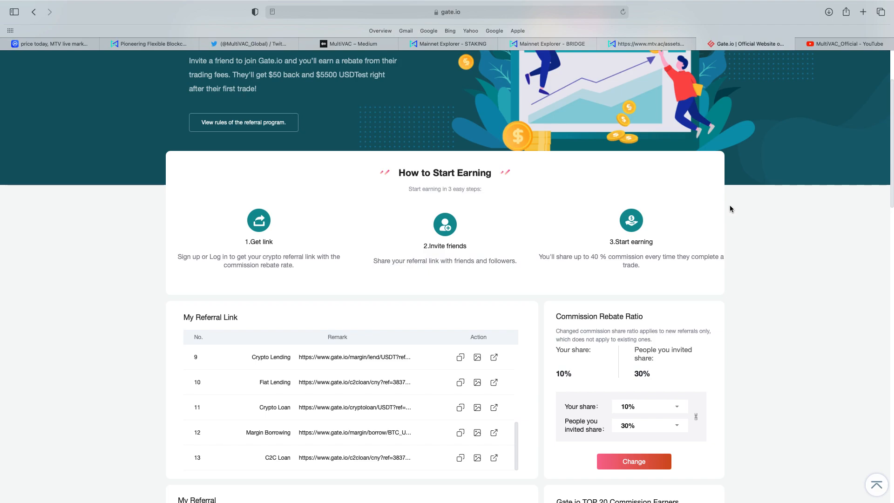
mouse_move(824, 378)
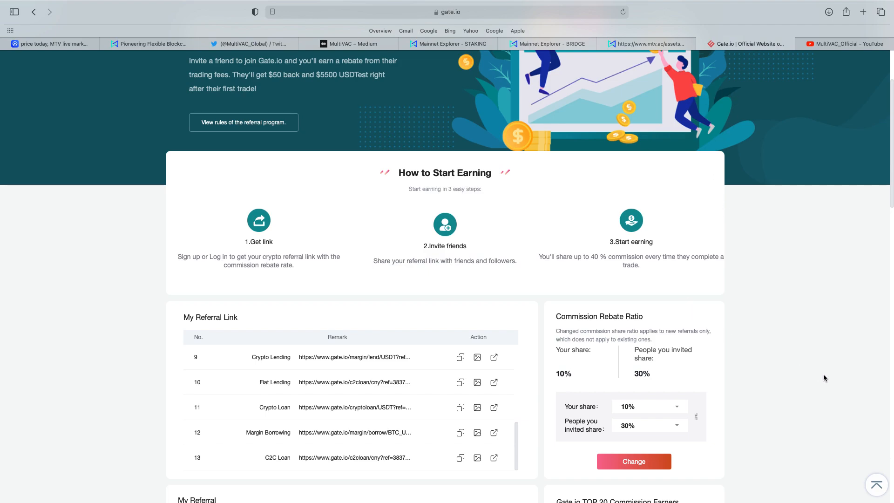
mouse_move(833, 377)
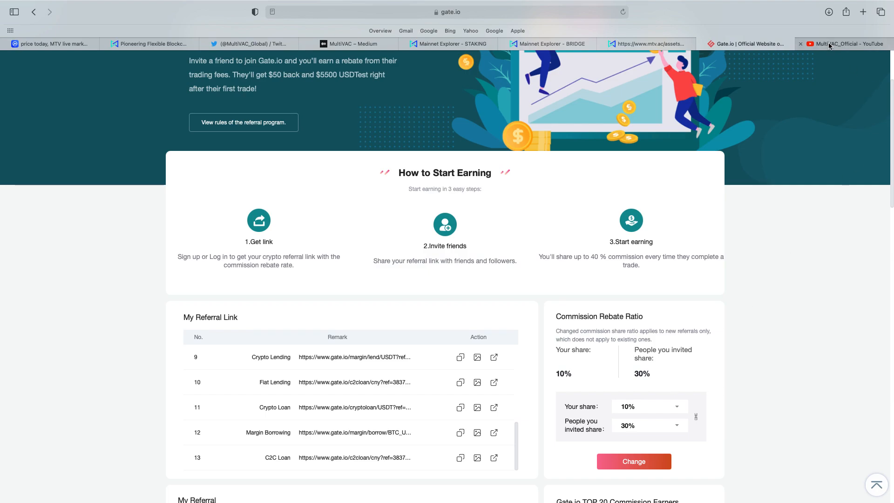
Switch to the MultiVAC_Official YouTube channel home showing its uploads.
click(850, 44)
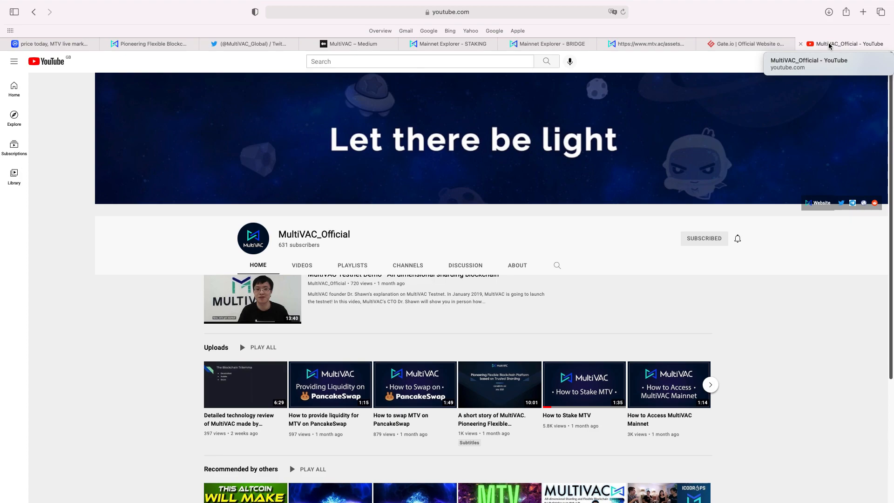
mouse_move(698, 301)
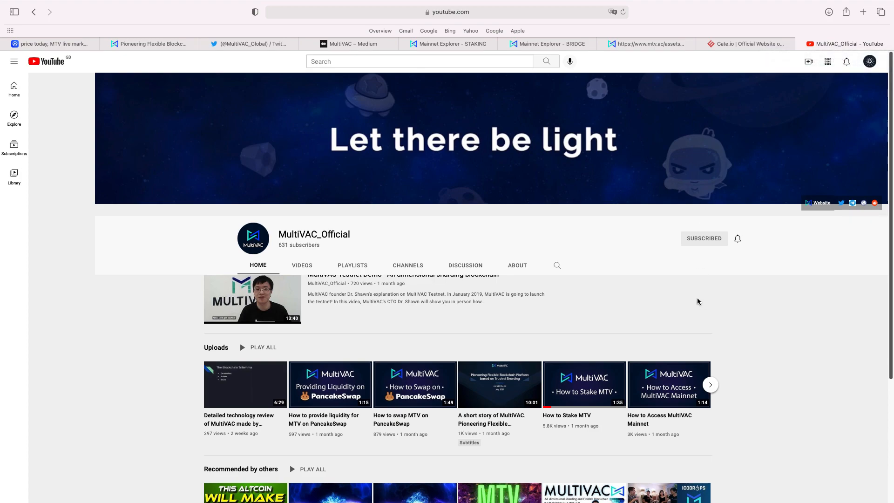
mouse_move(614, 451)
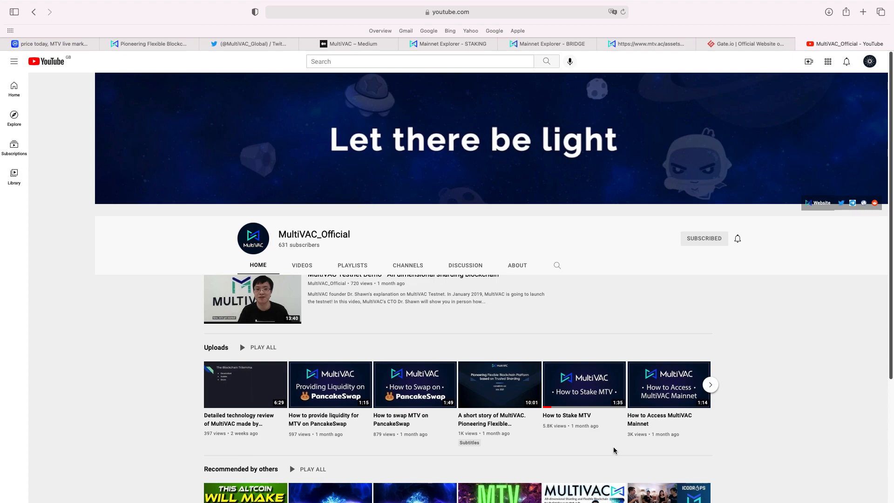
mouse_move(425, 394)
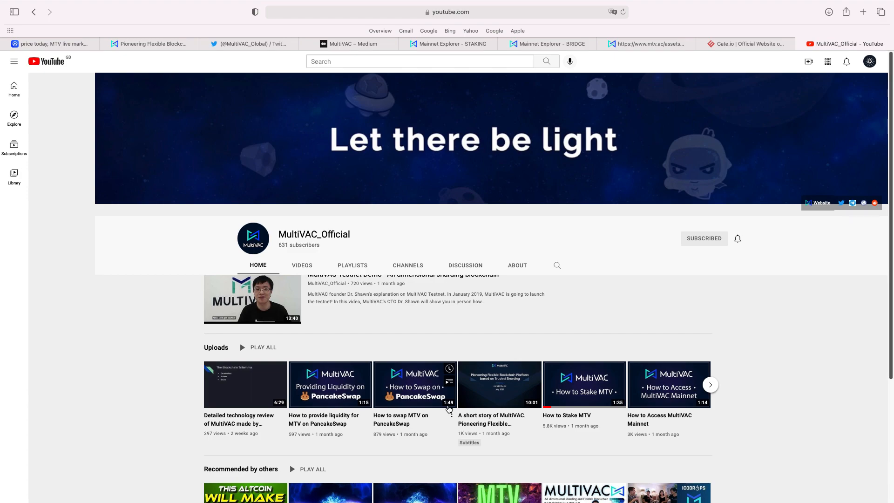
mouse_move(814, 368)
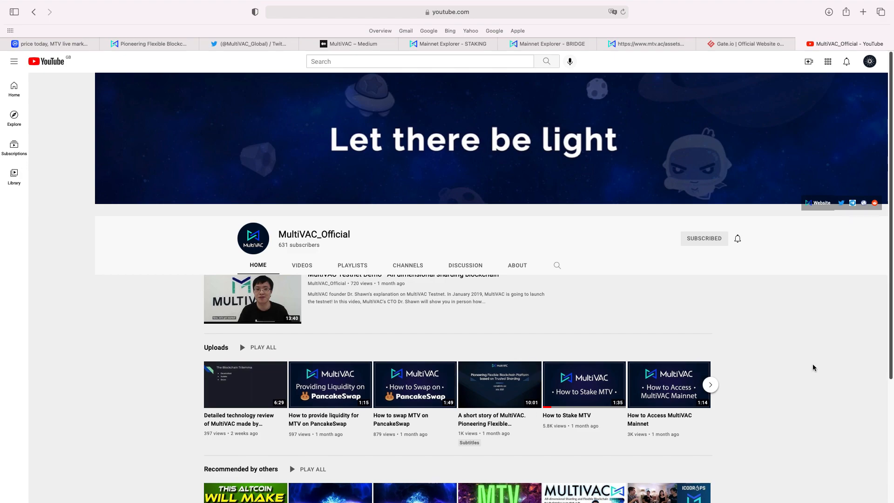
Return to MultiVAC's CoinMarketCap page showing the $0.01872 price and market cap.
click(52, 43)
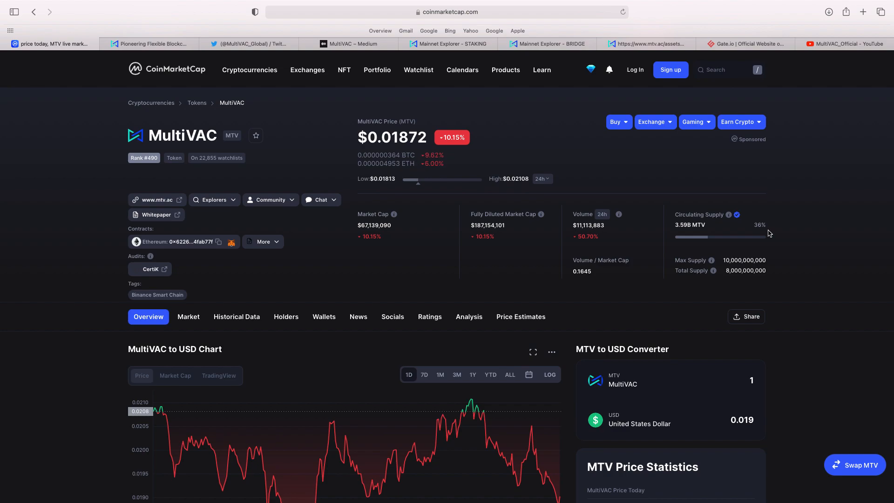
mouse_move(102, 166)
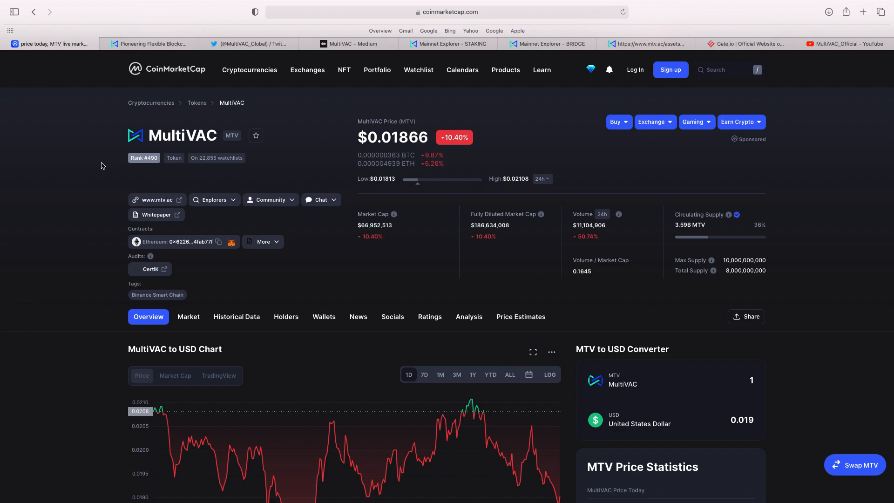
mouse_move(106, 164)
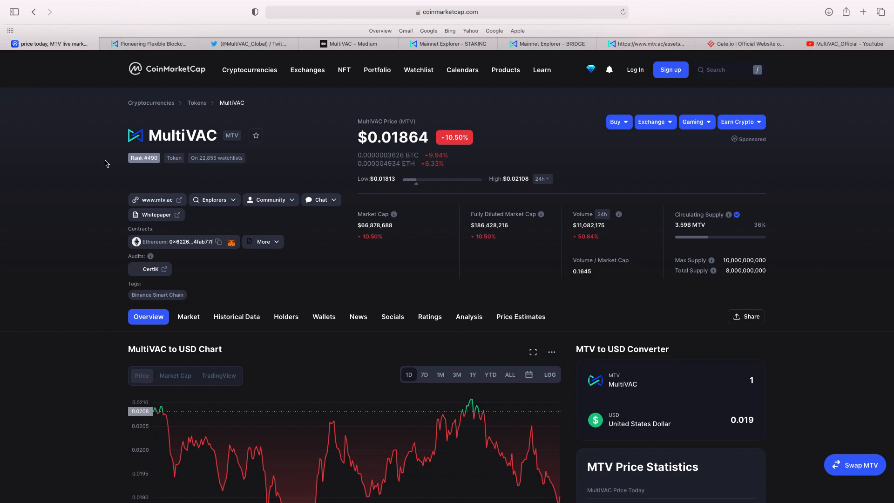
mouse_move(288, 244)
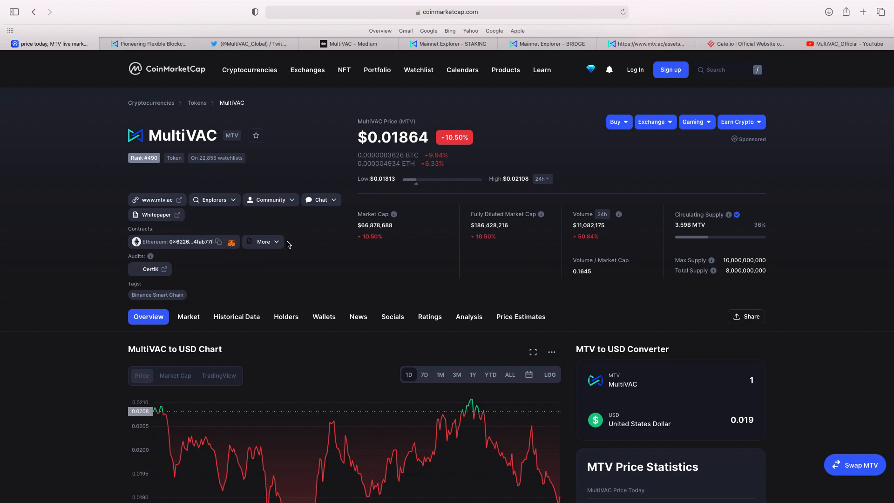
mouse_move(502, 4)
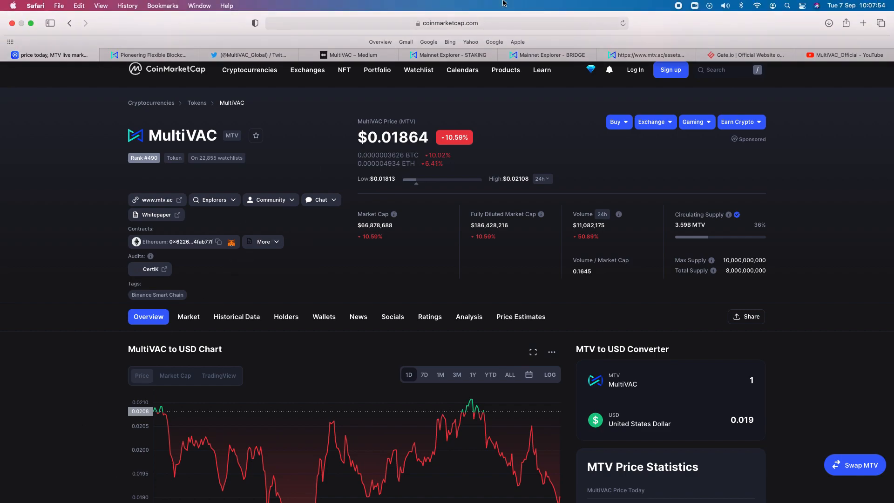